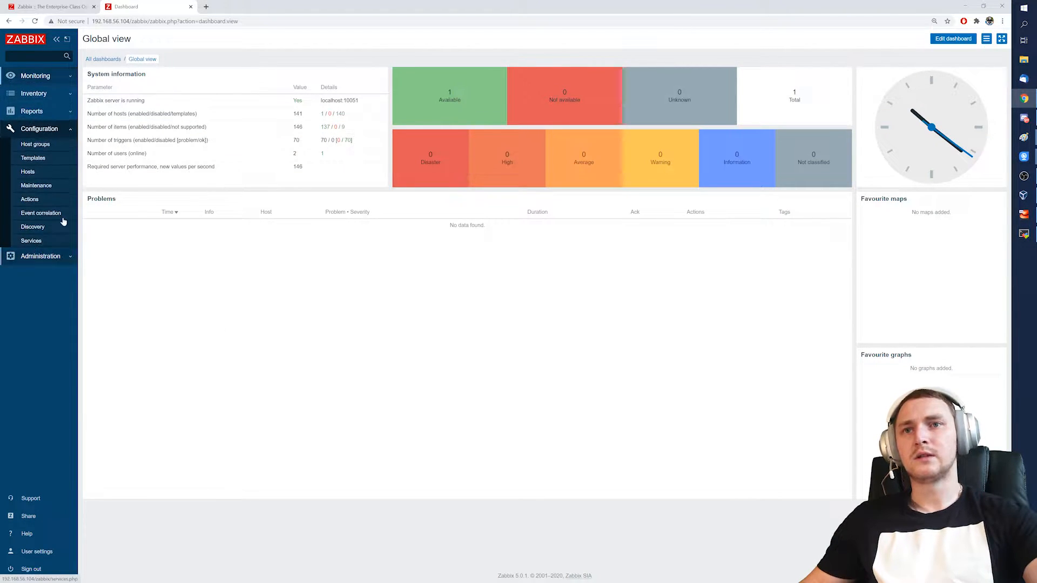
# Open the Hosts list, preview the Create host form, and cancel back to the list
pyautogui.click(28, 171)
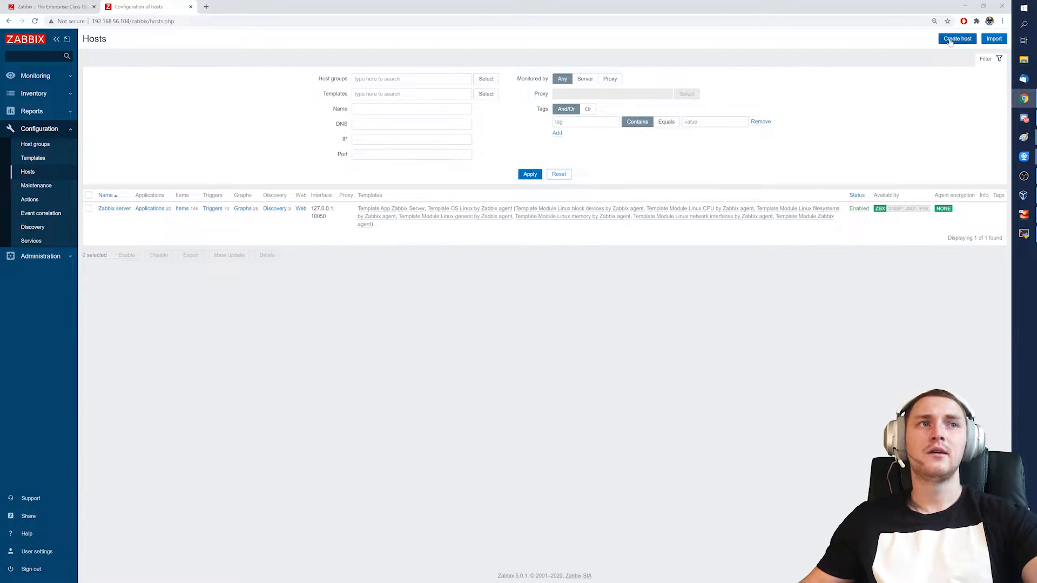
pyautogui.click(957, 39)
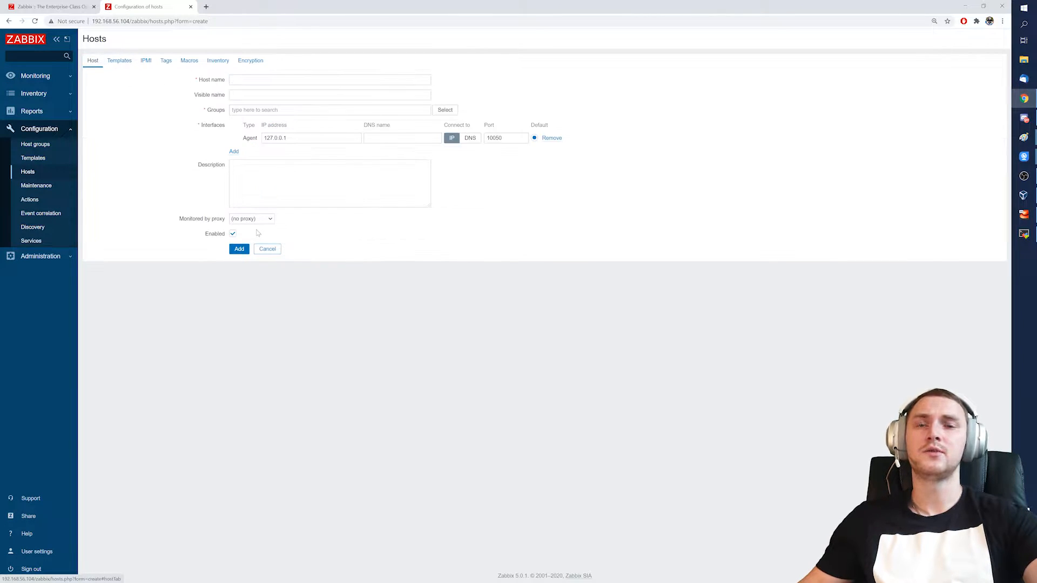
pyautogui.click(267, 248)
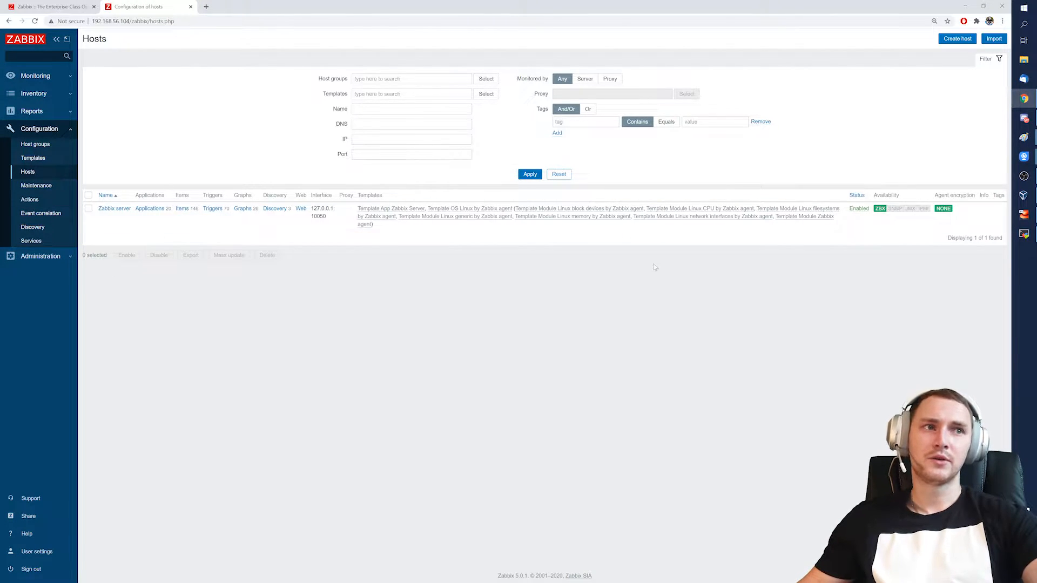
pyautogui.moveTo(644, 280)
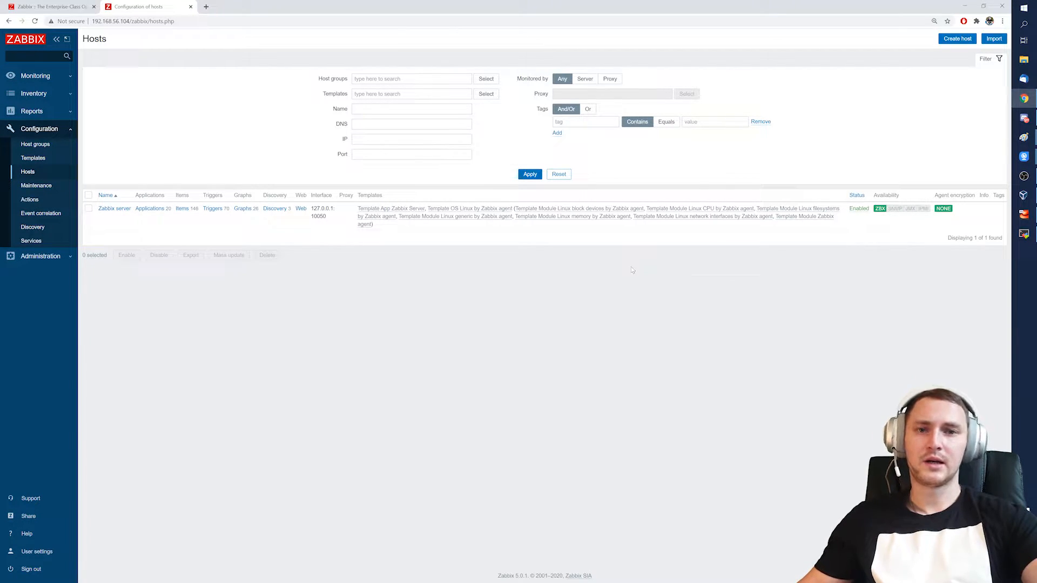
pyautogui.moveTo(700, 297)
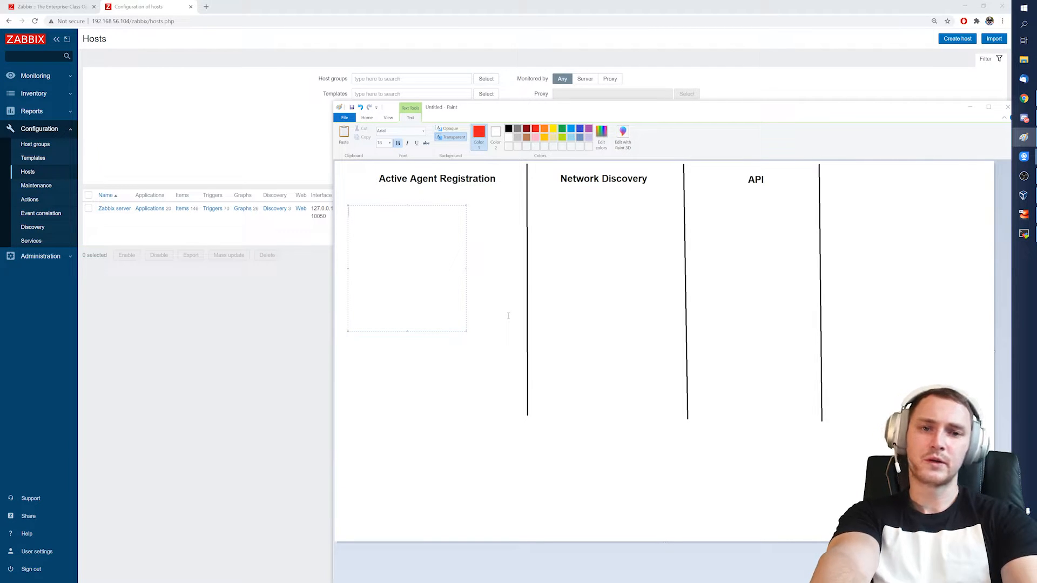
# Write ServerActive=IP/DNS, Hostname= and HostMetadata= as red notes in the Paint diagram
pyautogui.write('Server')
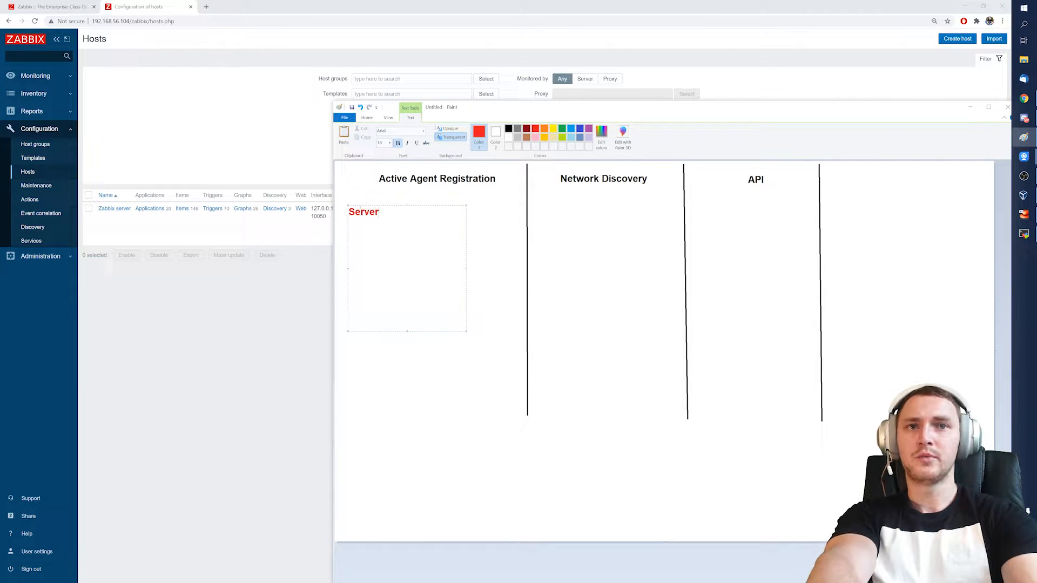
pyautogui.write('Active=')
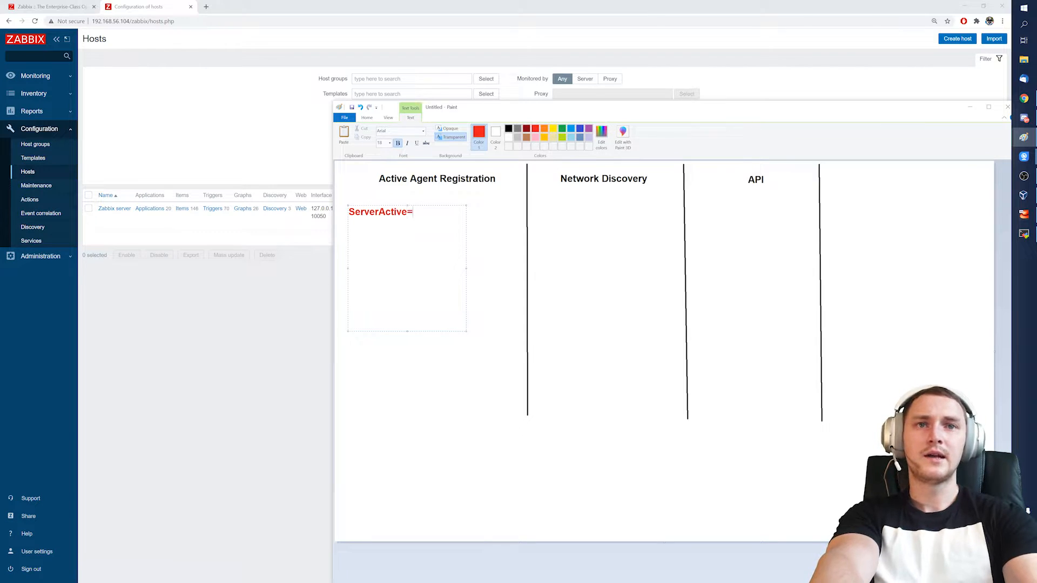
pyautogui.write('IP/DN')
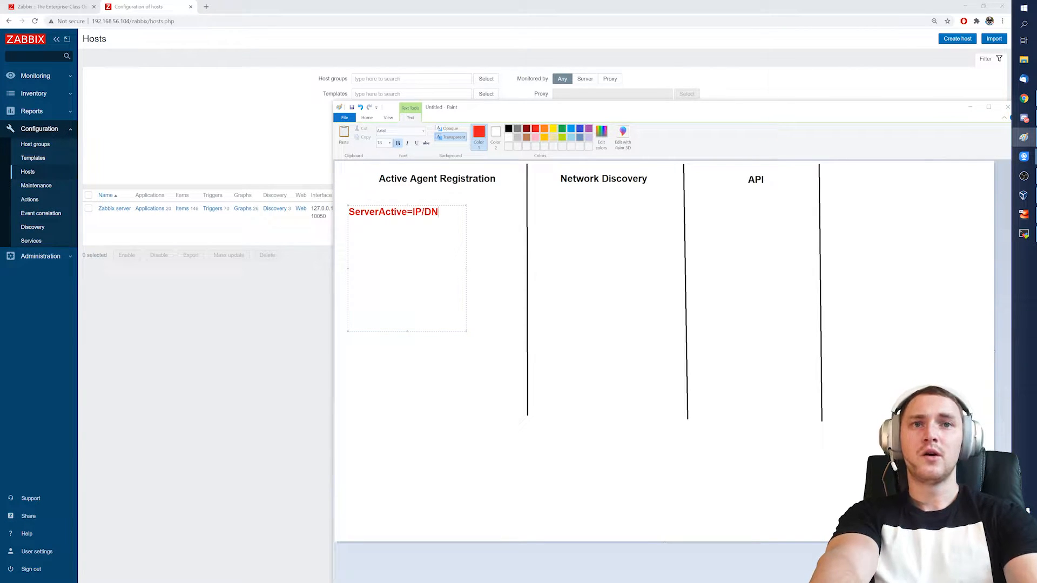
pyautogui.write('S')
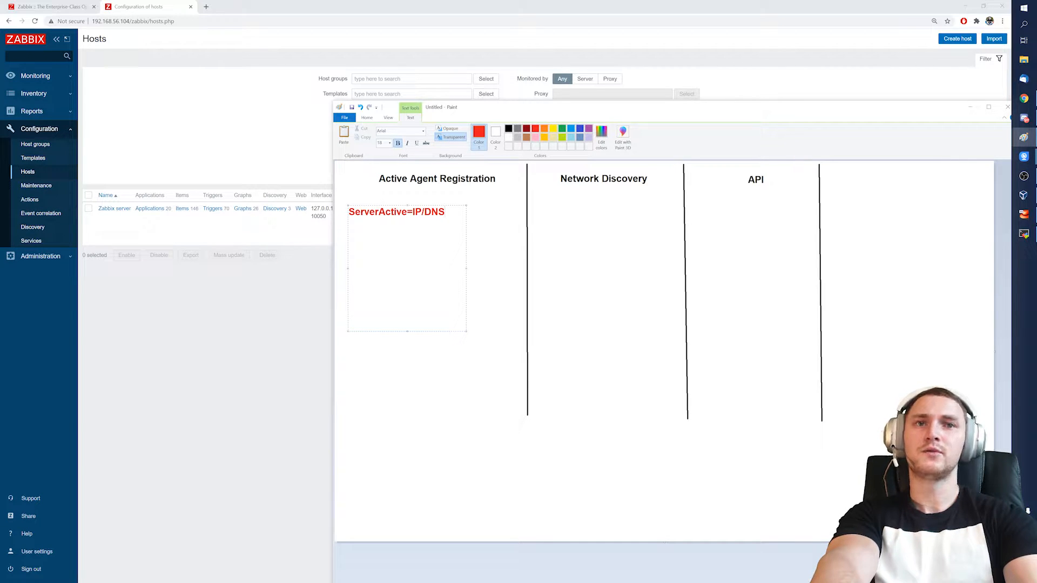
pyautogui.write('Hostname')
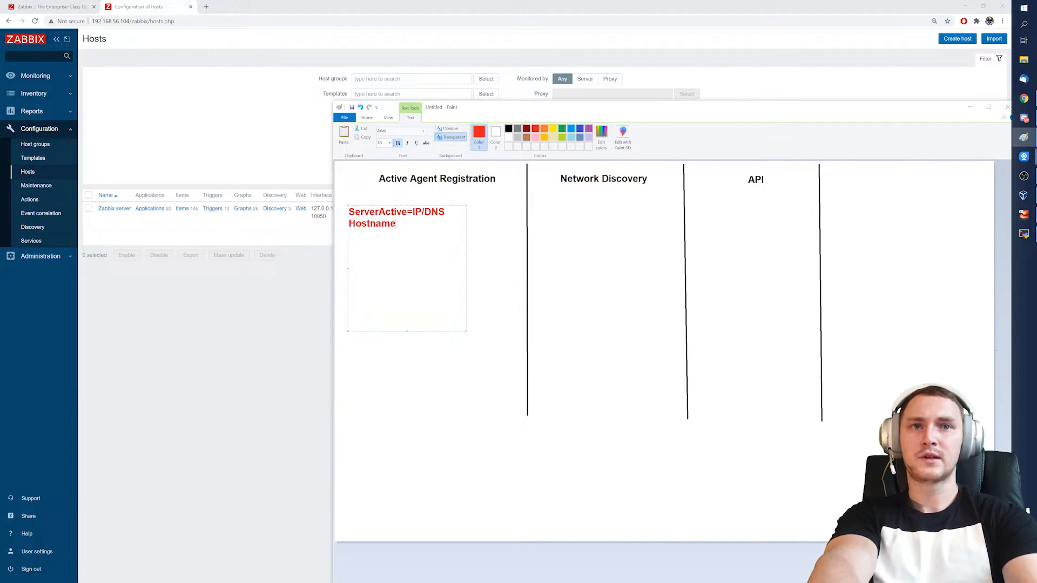
pyautogui.write('=Host')
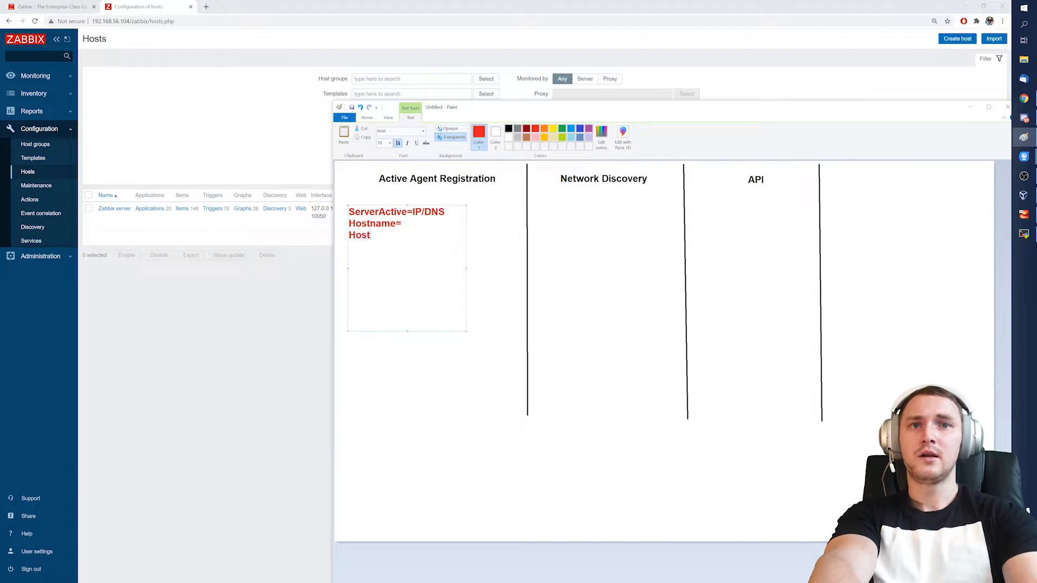
pyautogui.press('backspace')
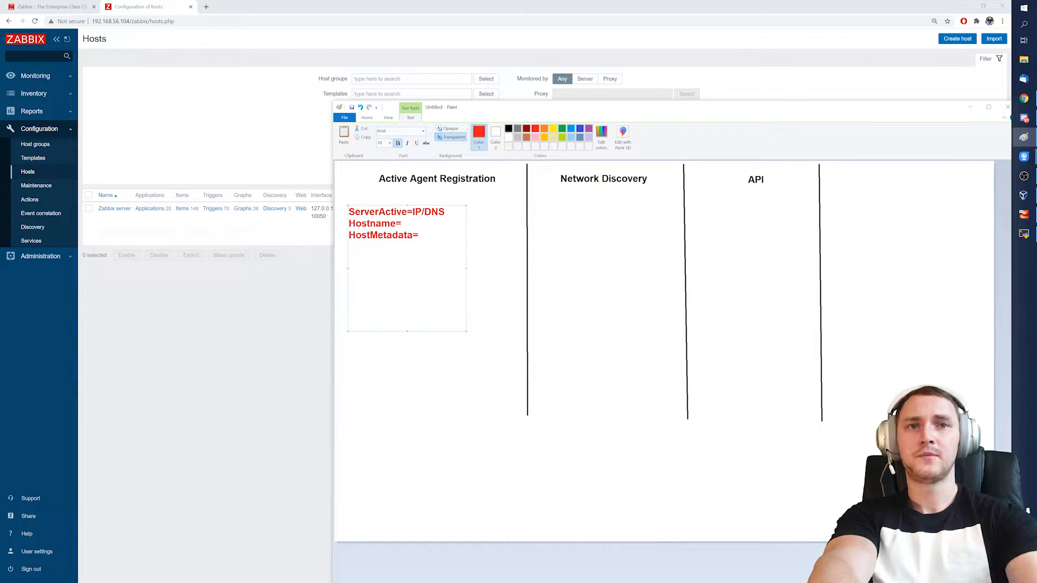
pyautogui.click(368, 118)
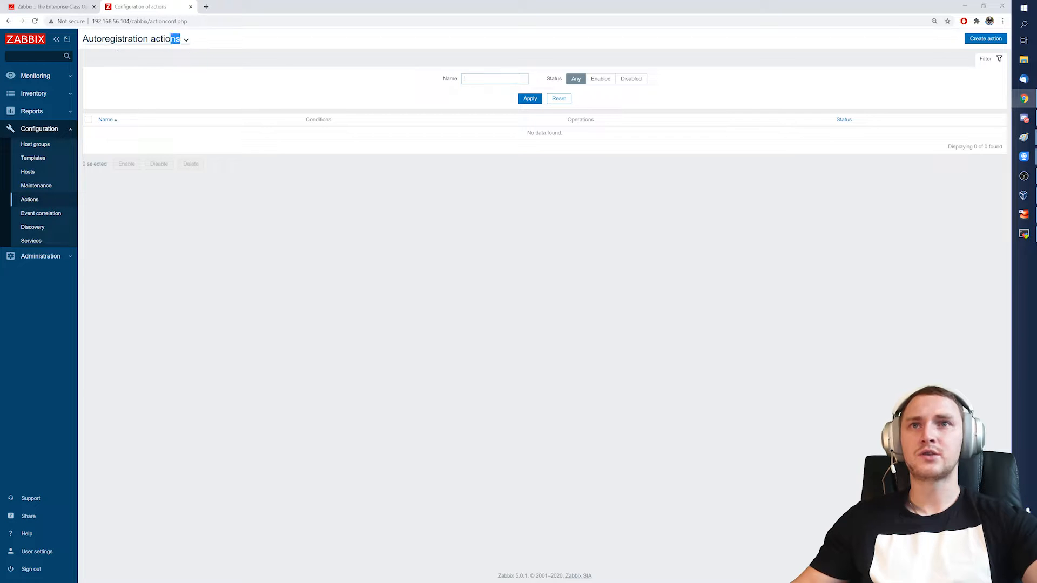
# Open a new autoregistration action, try a Host metadata condition, then cancel it
pyautogui.click(985, 38)
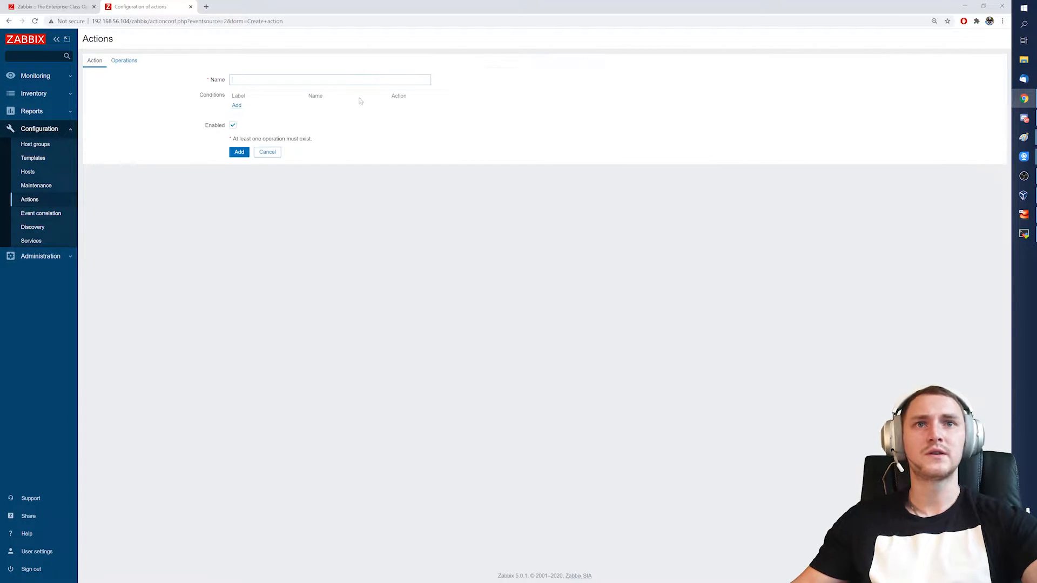
pyautogui.click(236, 105)
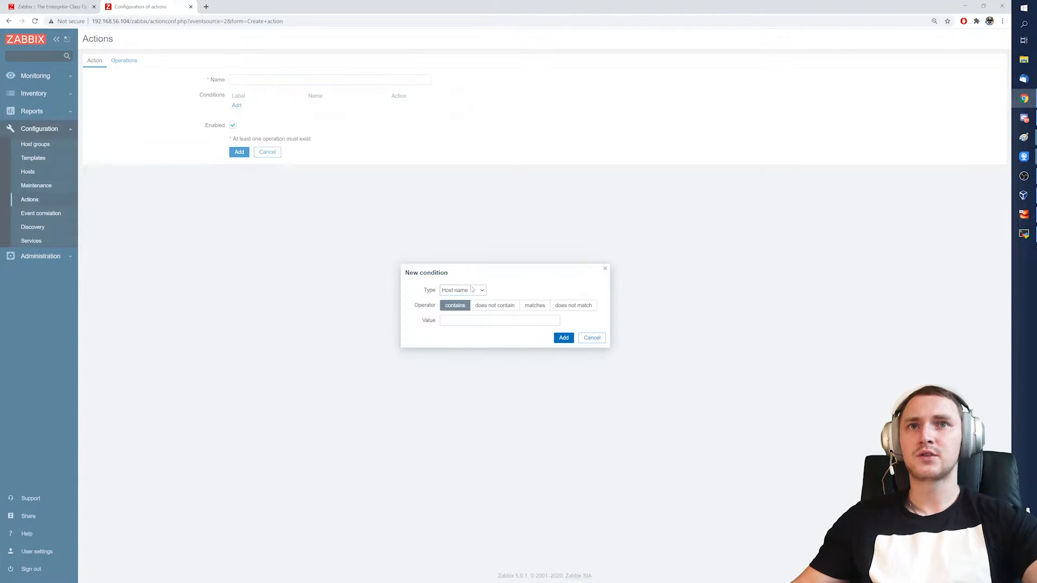
pyautogui.click(462, 289)
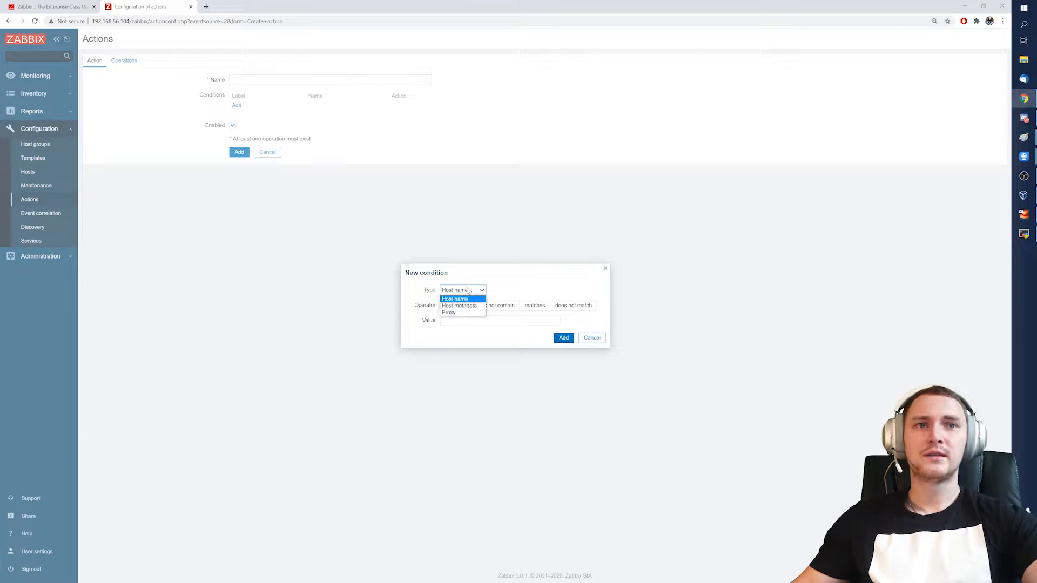
pyautogui.click(459, 306)
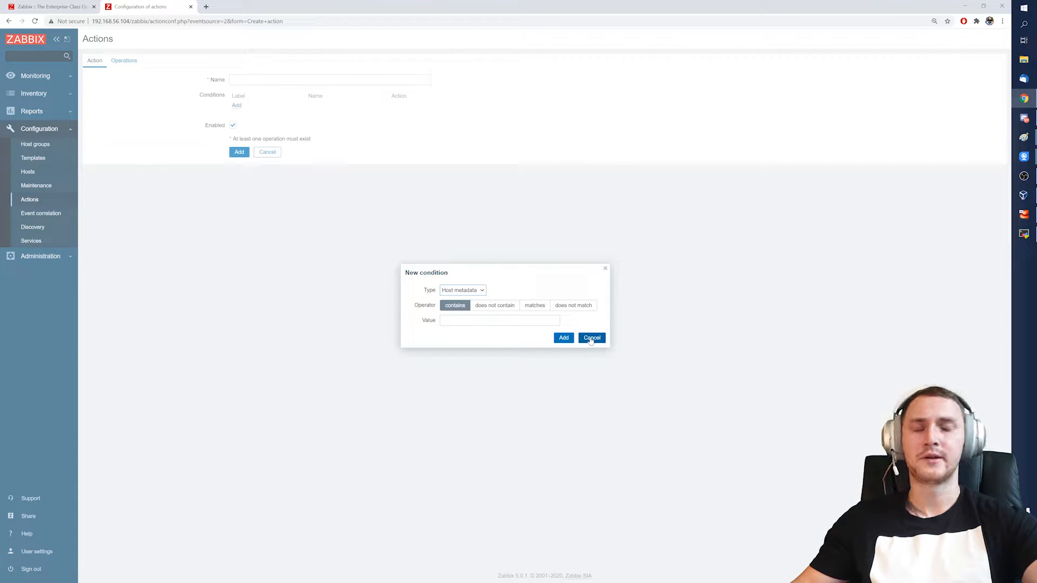
pyautogui.click(590, 338)
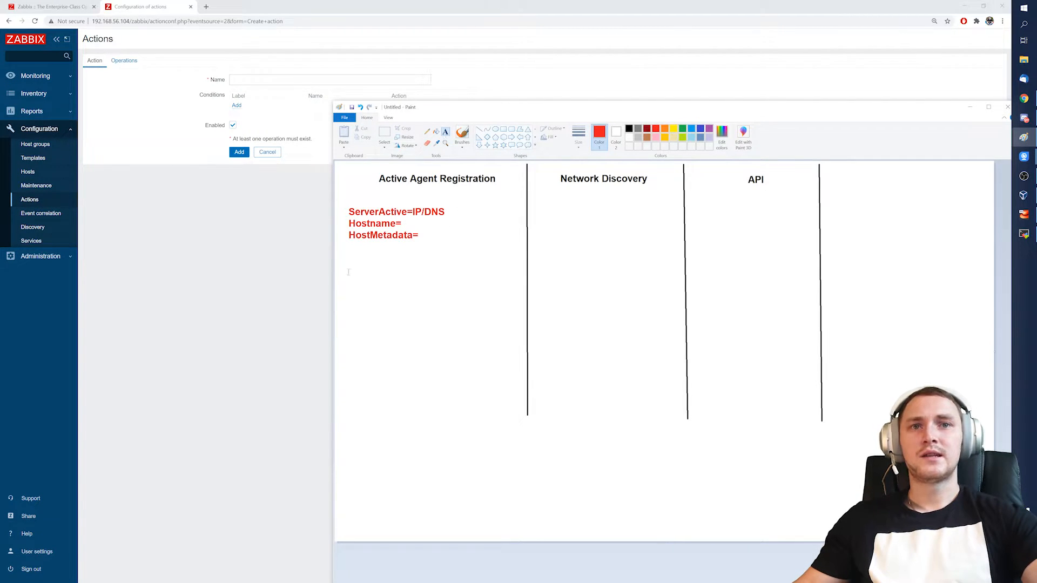
# Add HostnameItem= and HostMetadataItem= notes below the agent settings in Paint
pyautogui.click(445, 132)
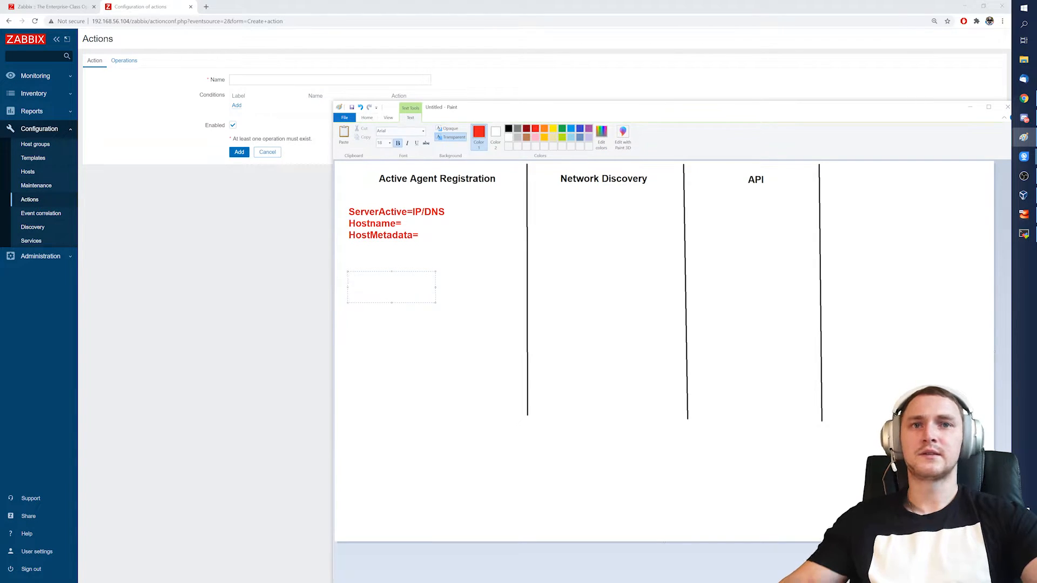
pyautogui.write('HostnameIO')
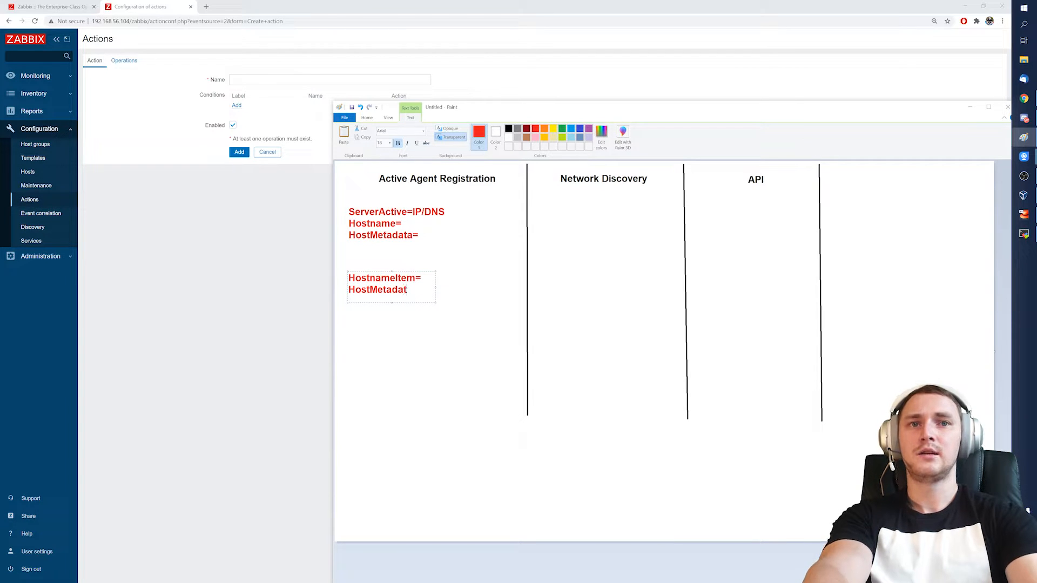
pyautogui.write('a')
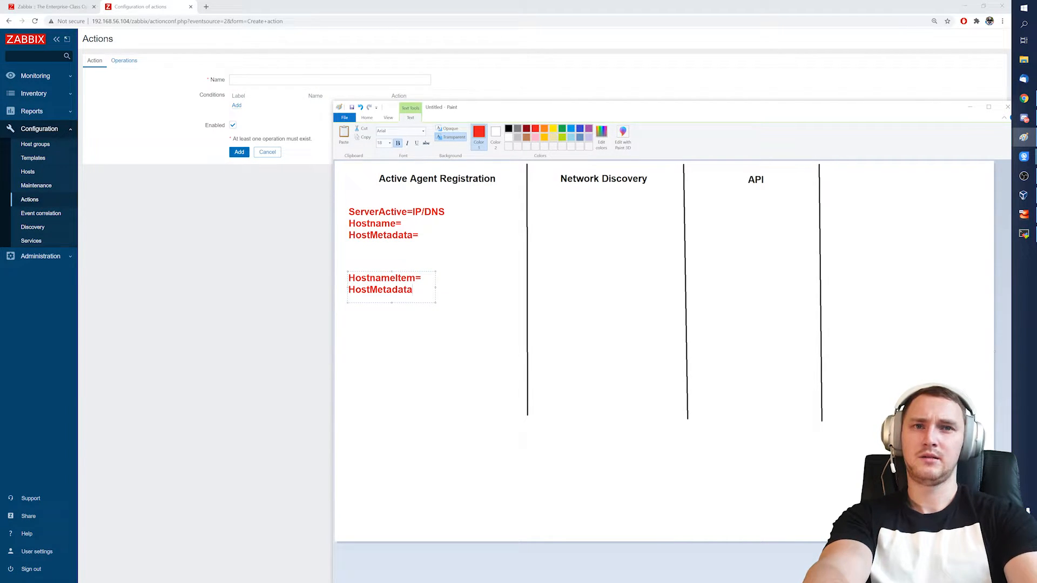
pyautogui.write('Item=')
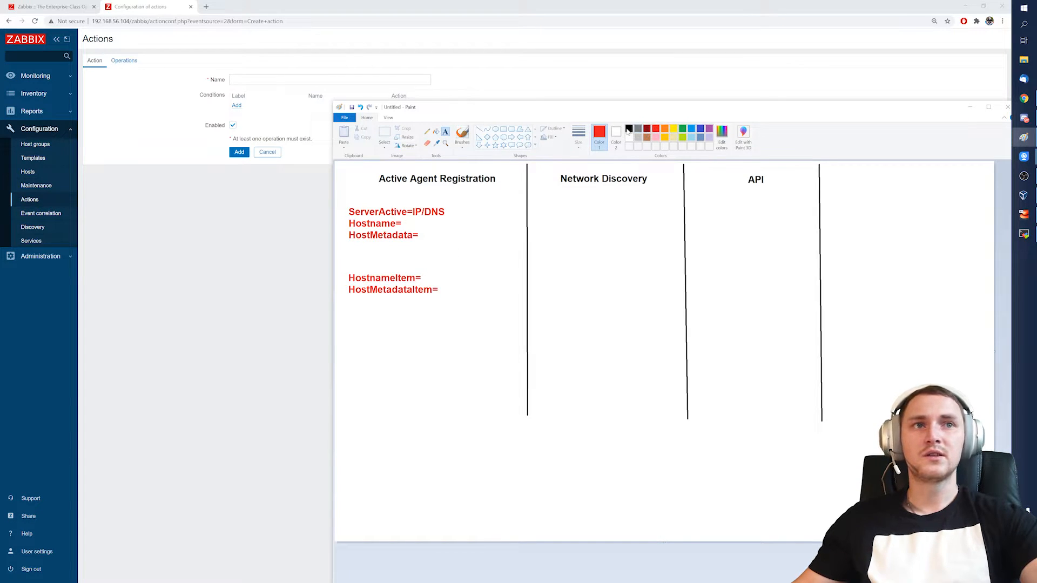
# Write system.run[echo "Training"] in black and position it under HostMetadataItem=
pyautogui.click(628, 129)
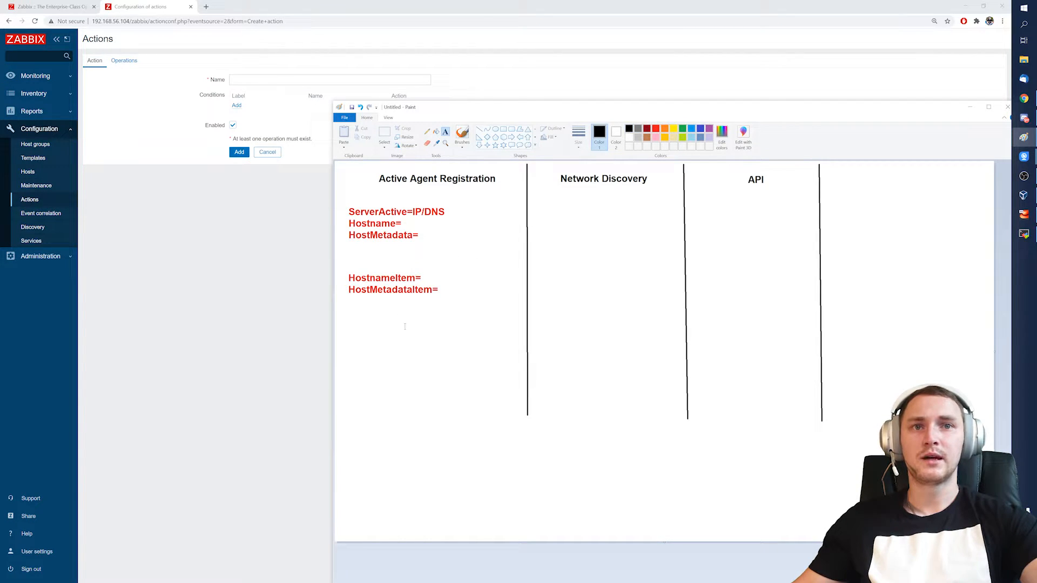
pyautogui.write('system.')
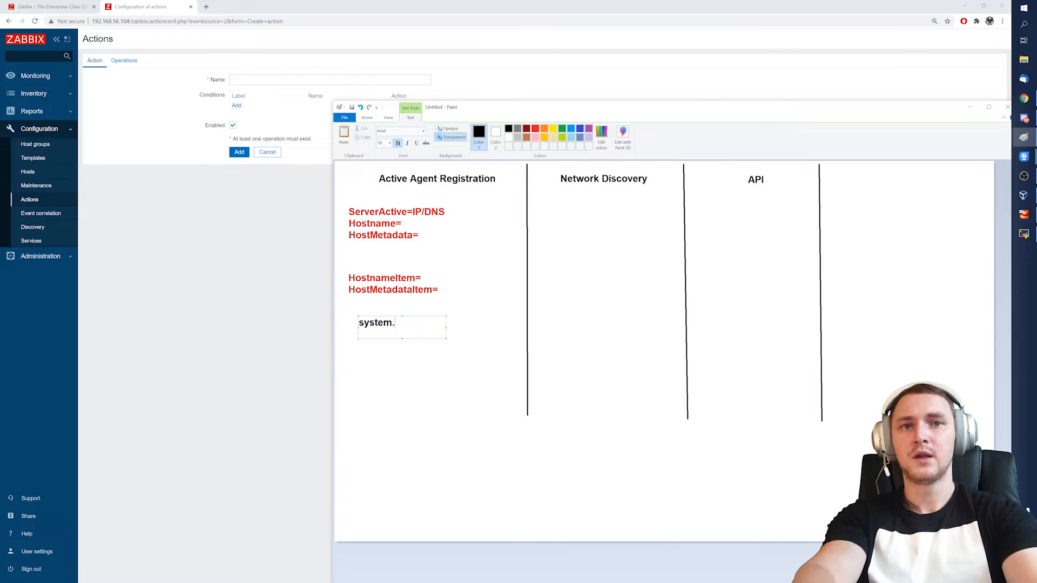
pyautogui.write('run[')
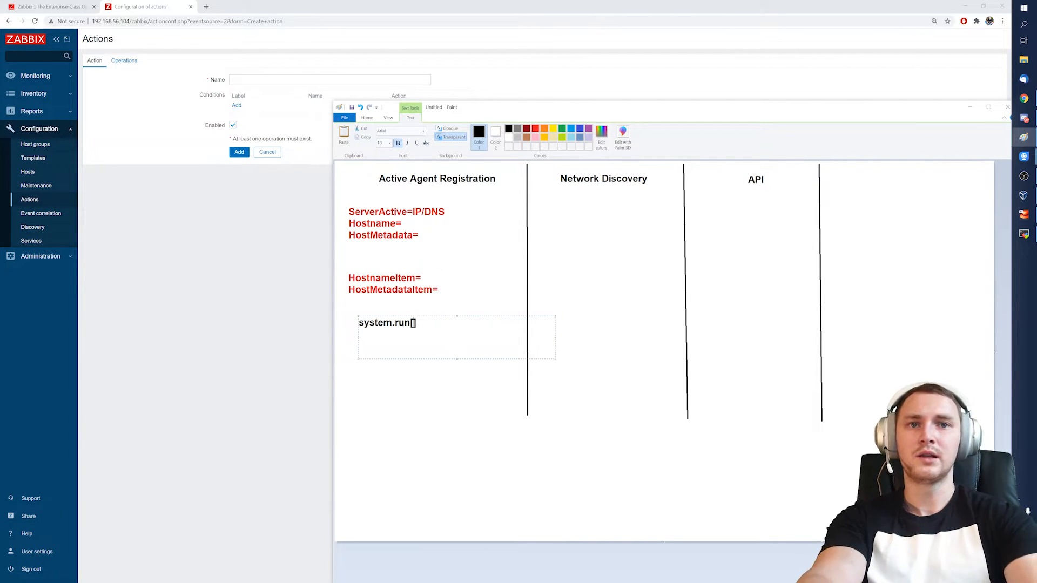
pyautogui.write('e')
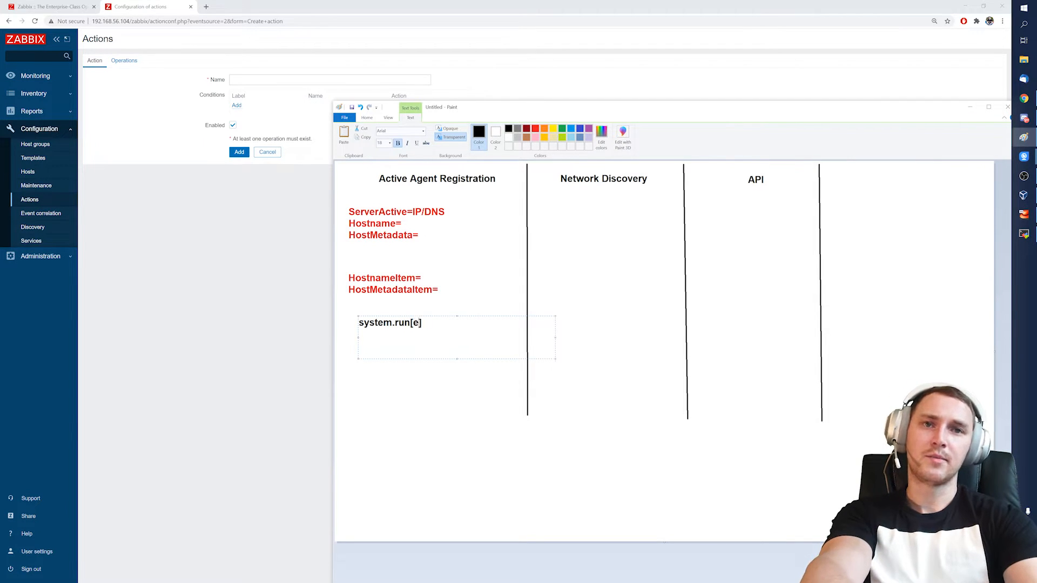
pyautogui.write('cho T')
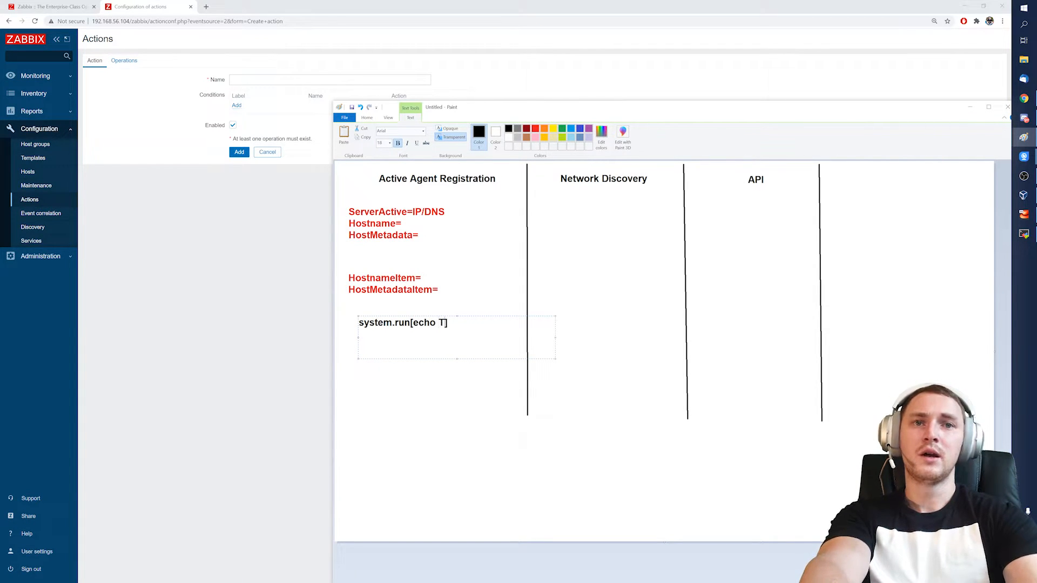
pyautogui.write('raining')
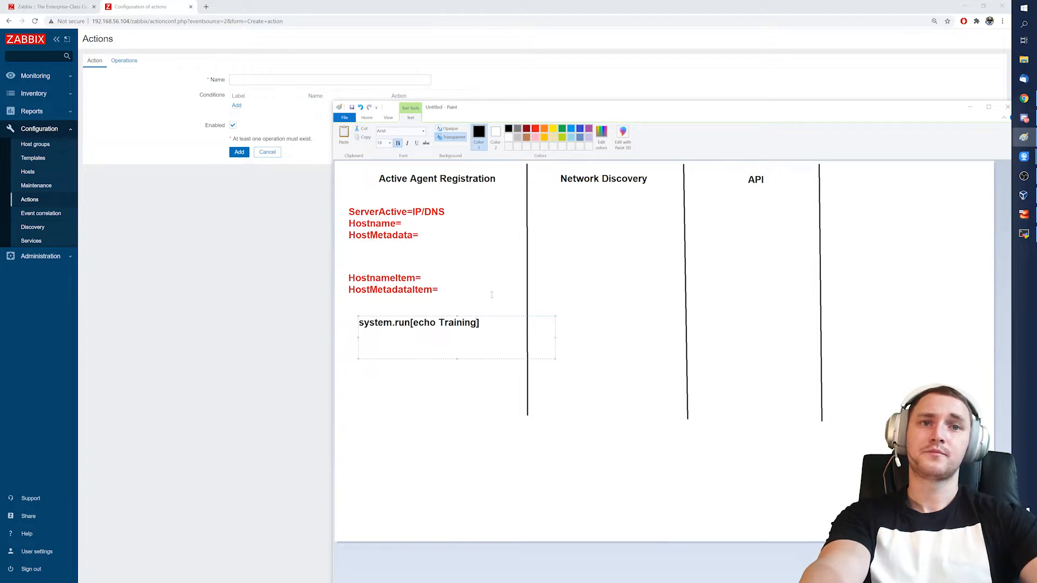
pyautogui.write('"')
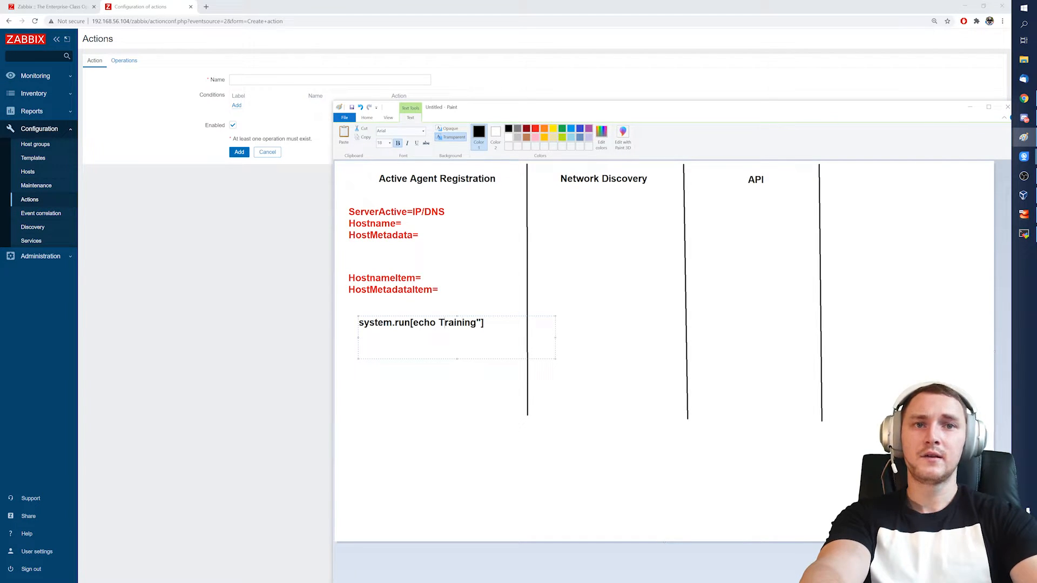
pyautogui.write('"')
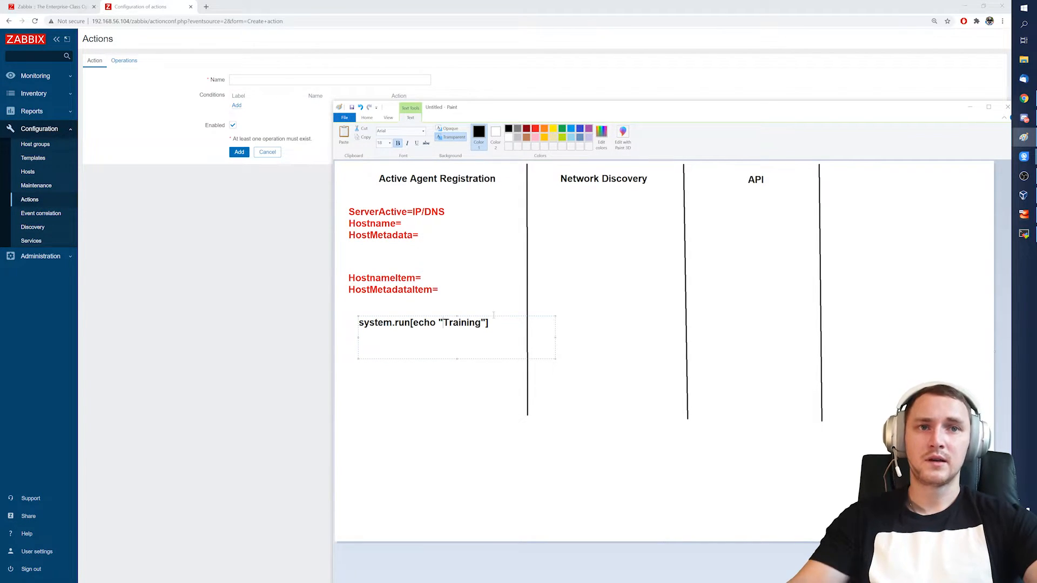
pyautogui.moveTo(424, 322); pyautogui.dragTo(483, 278)
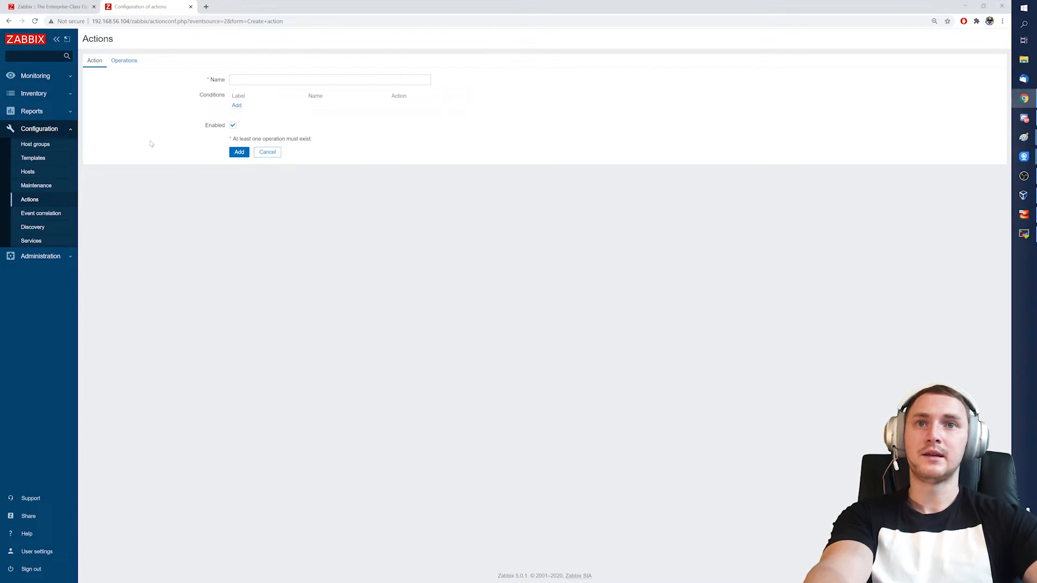
pyautogui.moveTo(427, 272)
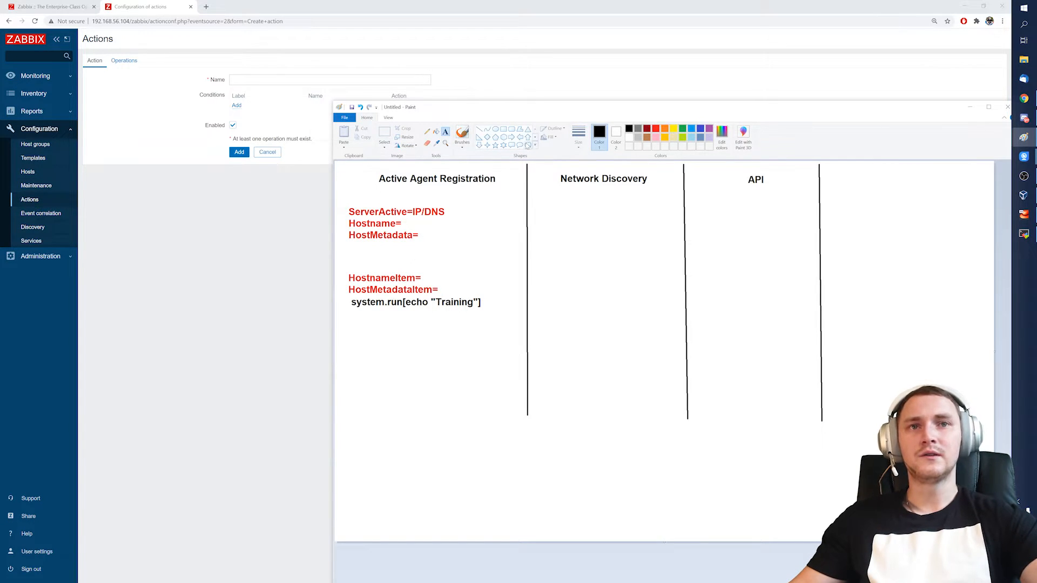
# Minimize Paint to reveal the Zabbix Create action page
pyautogui.click(462, 137)
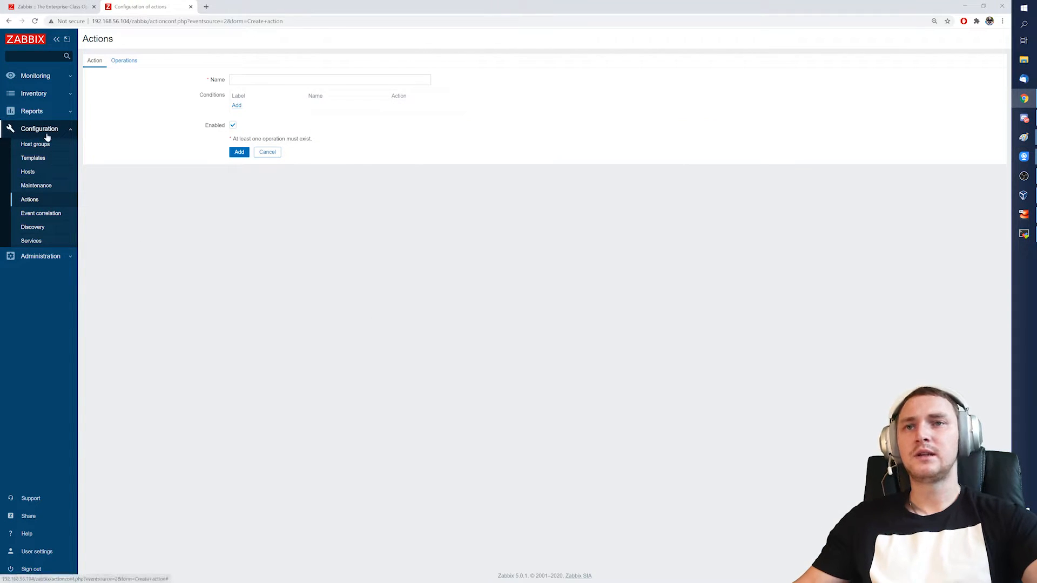
# Create a new discovery rule named Subscribe!
pyautogui.click(32, 227)
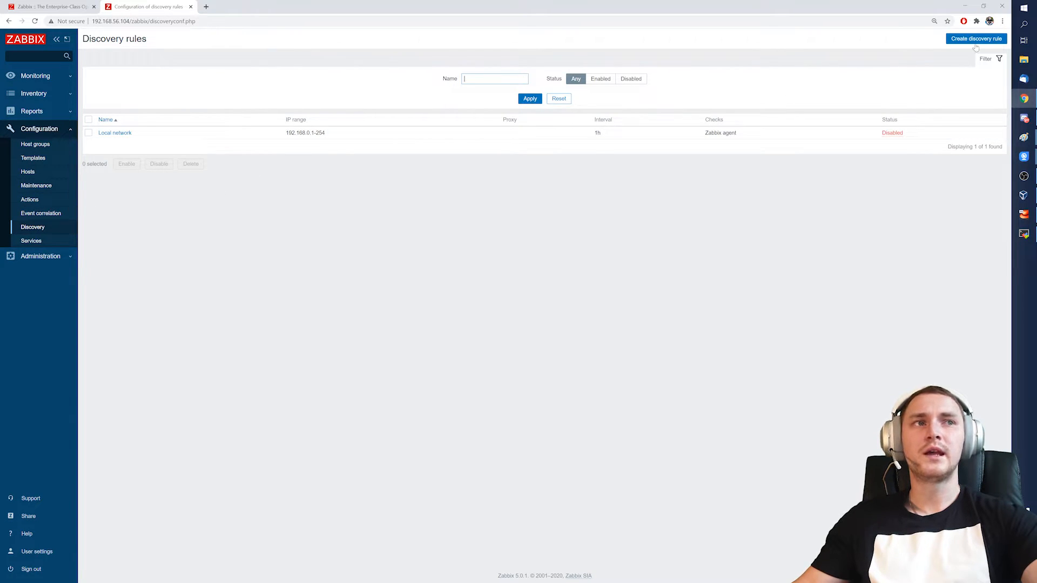
pyautogui.click(976, 38)
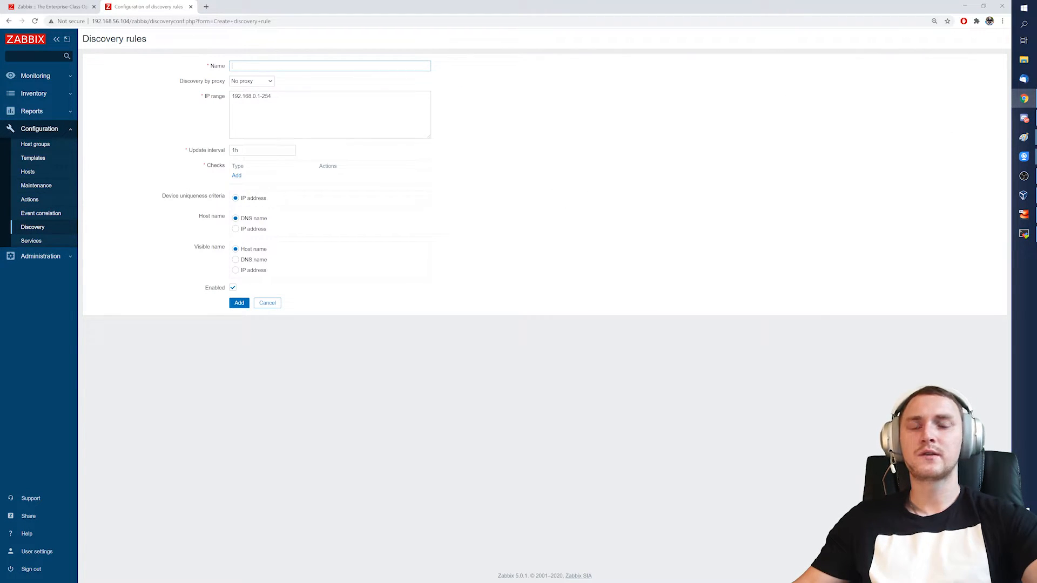
pyautogui.write('Youytu')
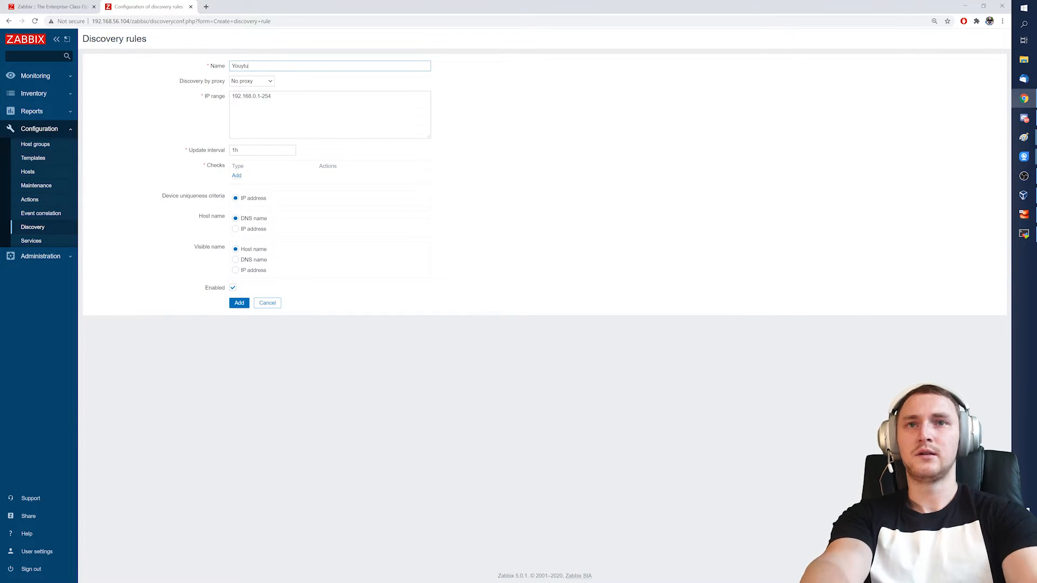
pyautogui.write('Subscribe!')
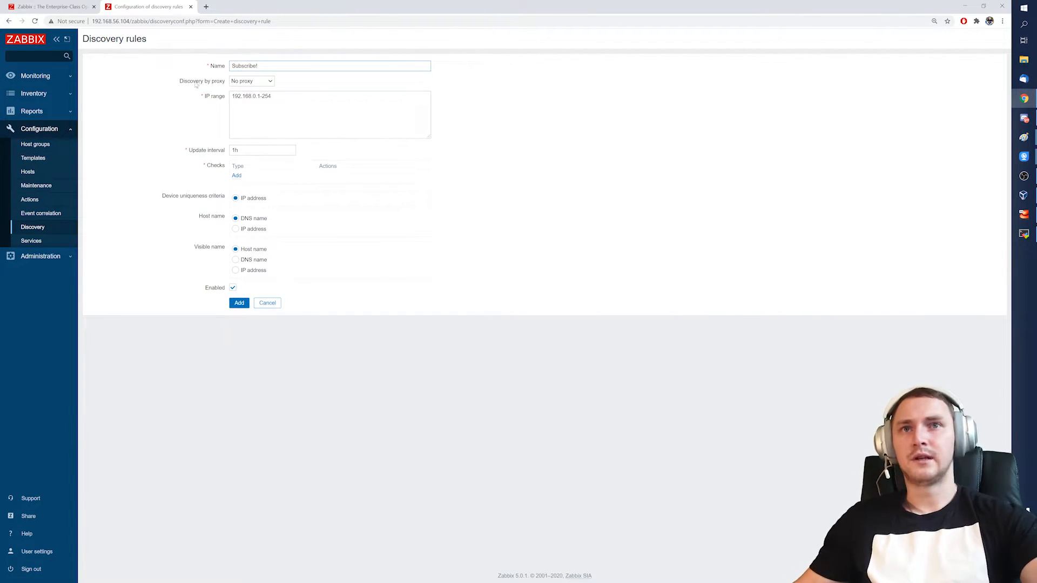
# Append 192.168.22.1/24 to the rule's existing 192.168.0.1-254 IP range
pyautogui.click(251, 81)
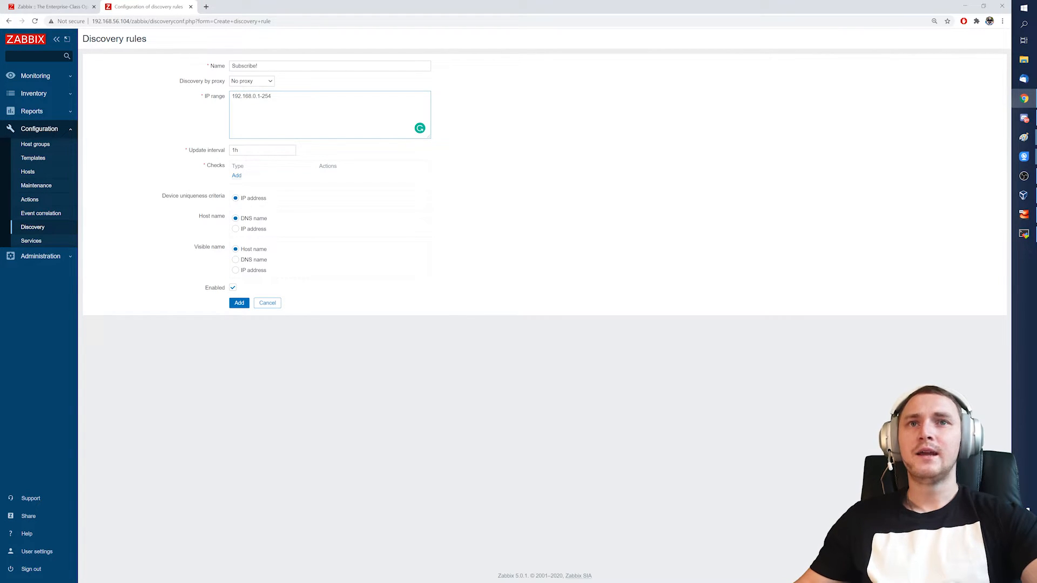
pyautogui.press('ctrl+plus')
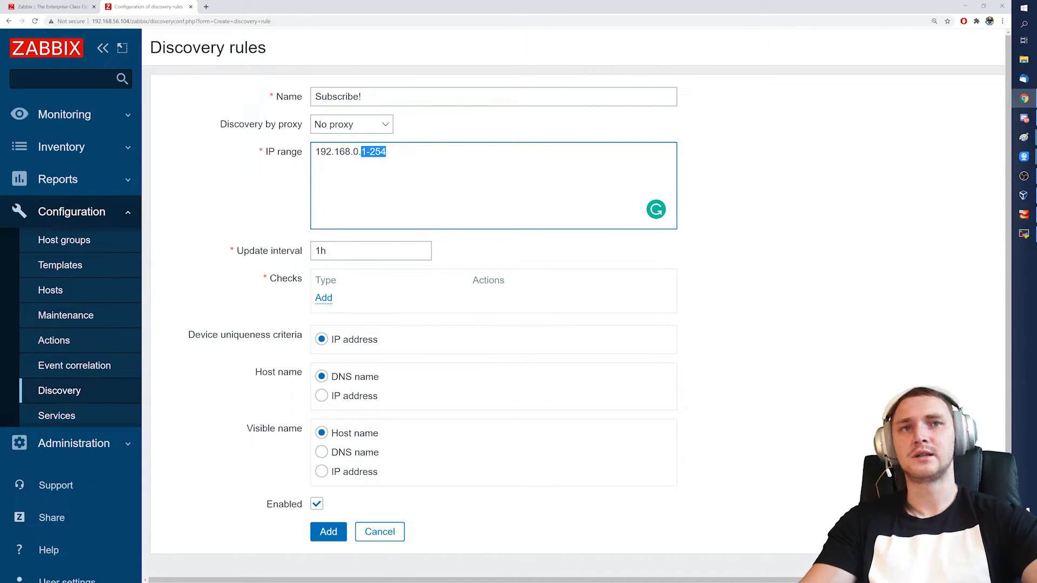
pyautogui.write(',')
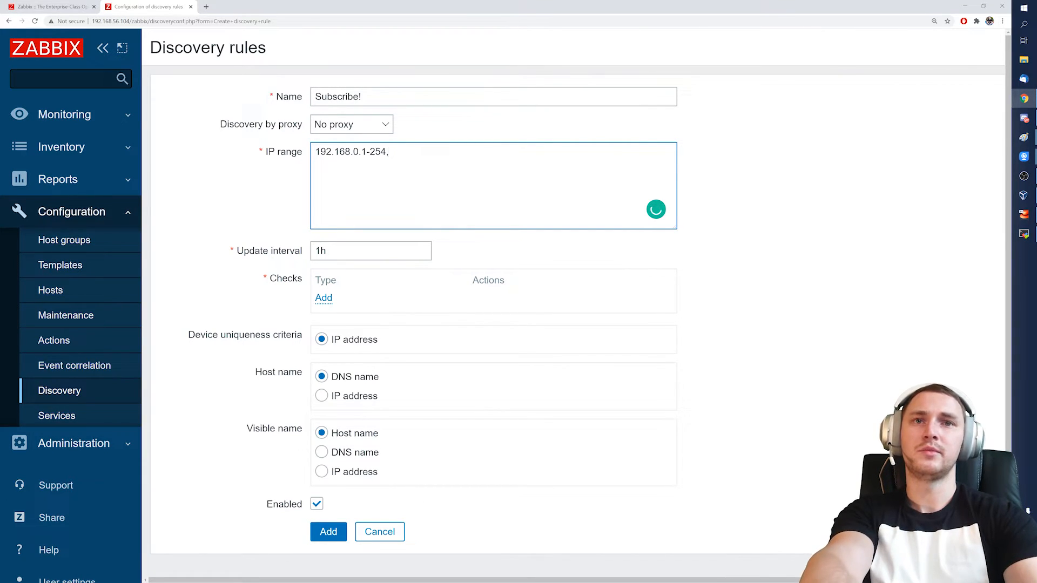
pyautogui.write('192.168.22.1/')
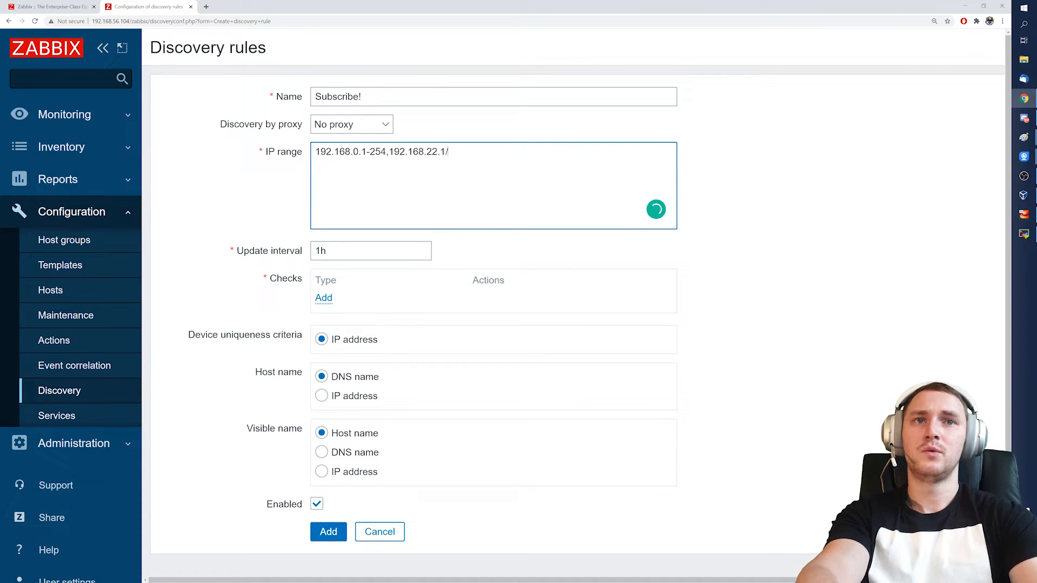
pyautogui.write('24')
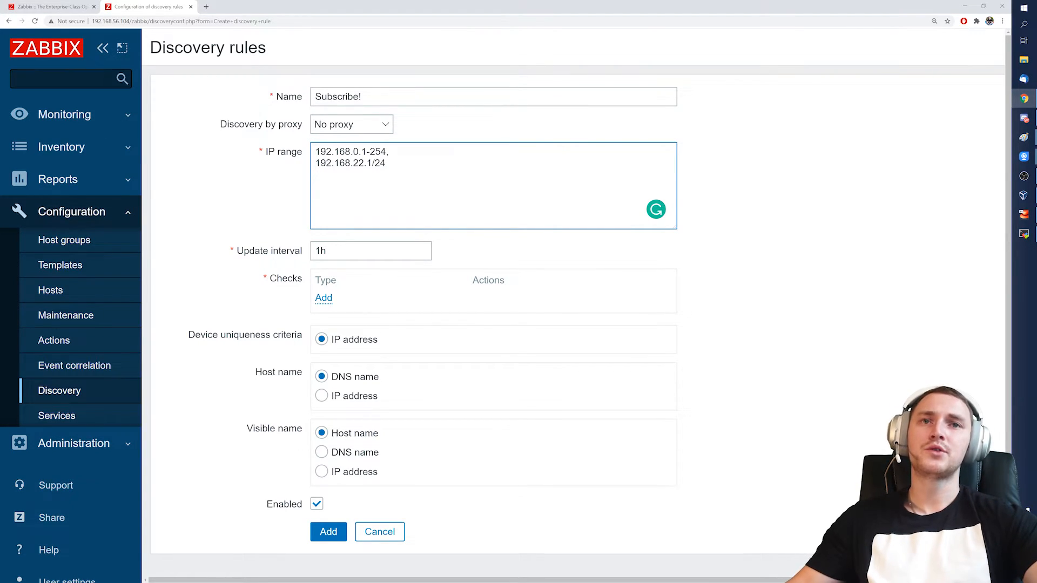
pyautogui.scroll(-3)
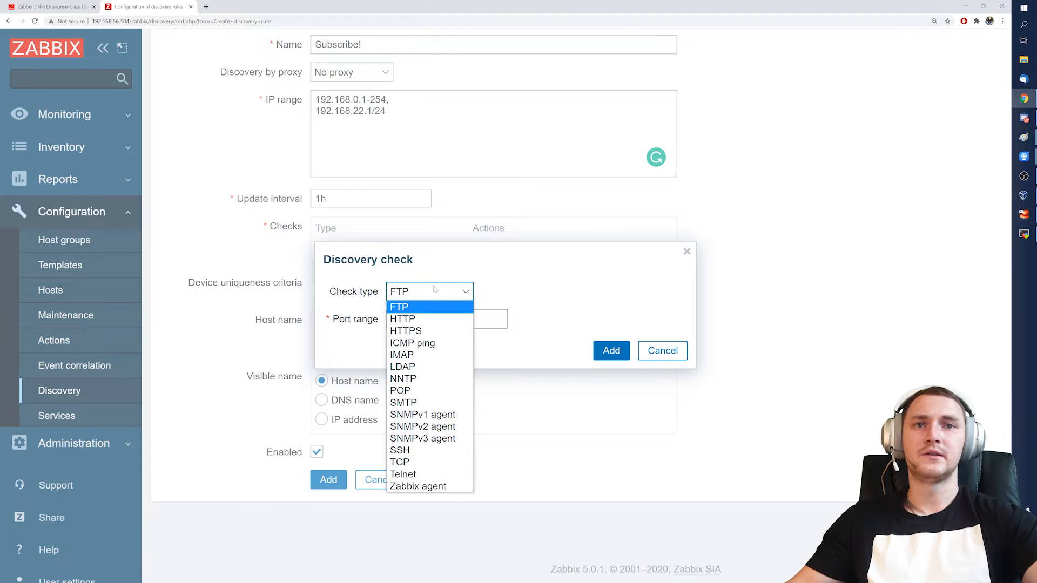
# Add an SNMPv2 agent check with community public and OID 1.3.6
pyautogui.click(422, 426)
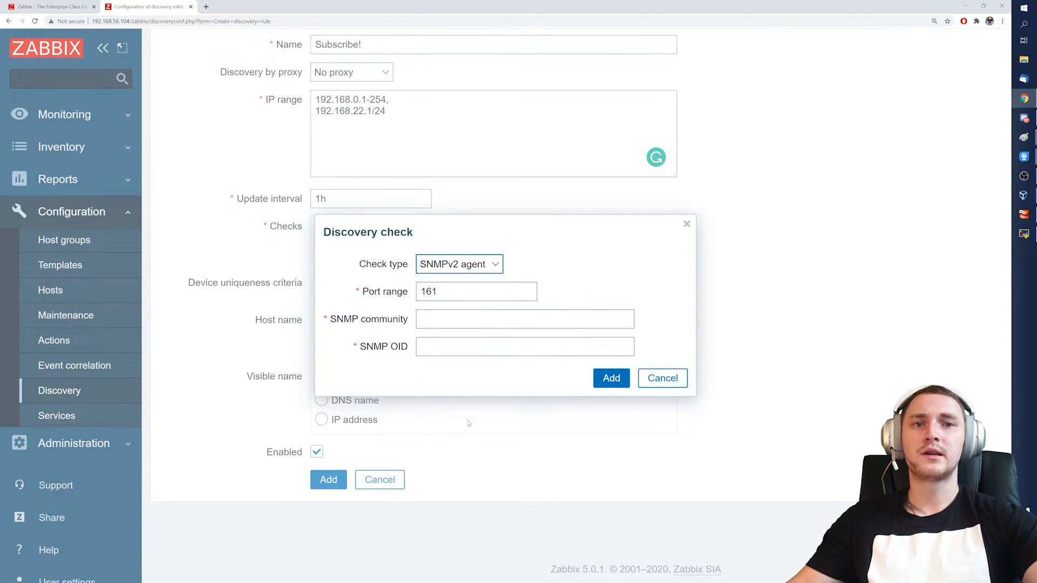
pyautogui.click(525, 319)
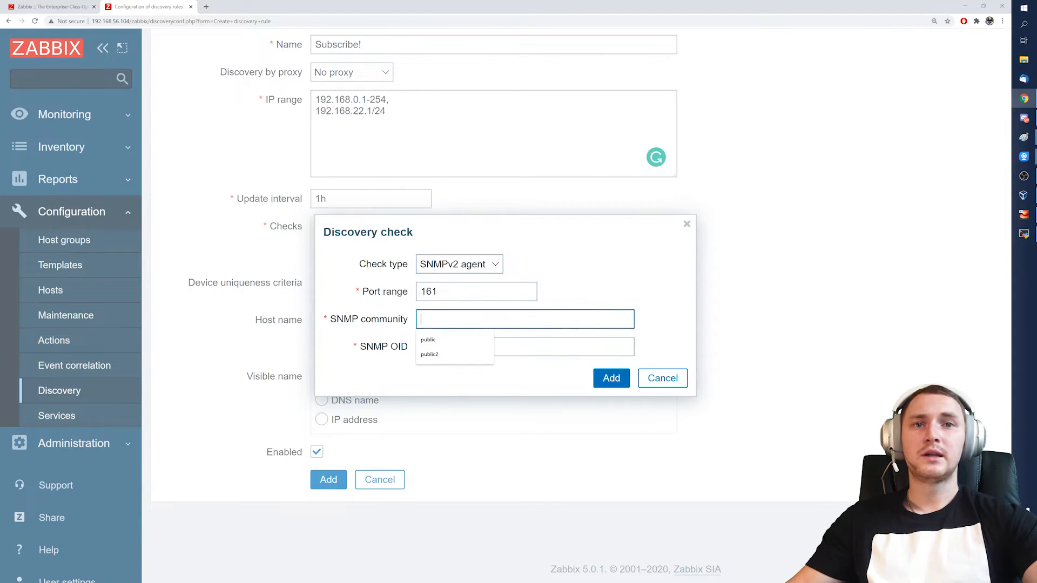
pyautogui.click(427, 339)
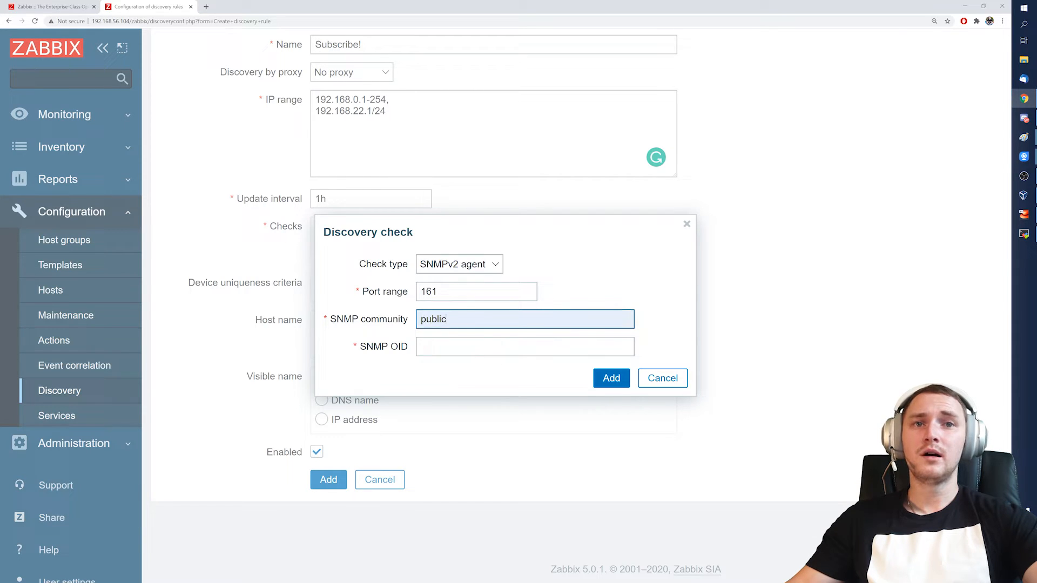
pyautogui.click(524, 345)
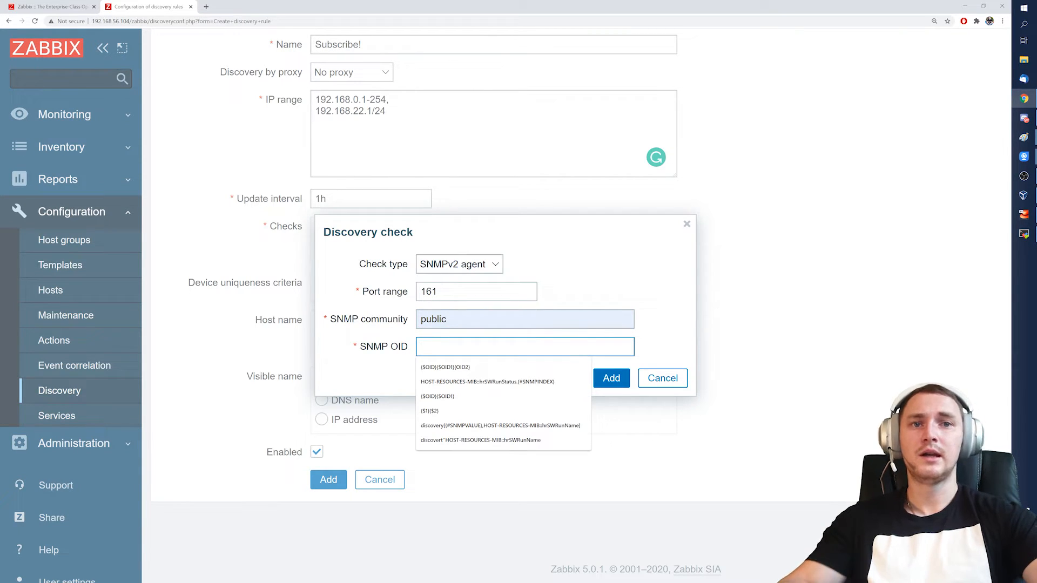
pyautogui.write('1.3.6')
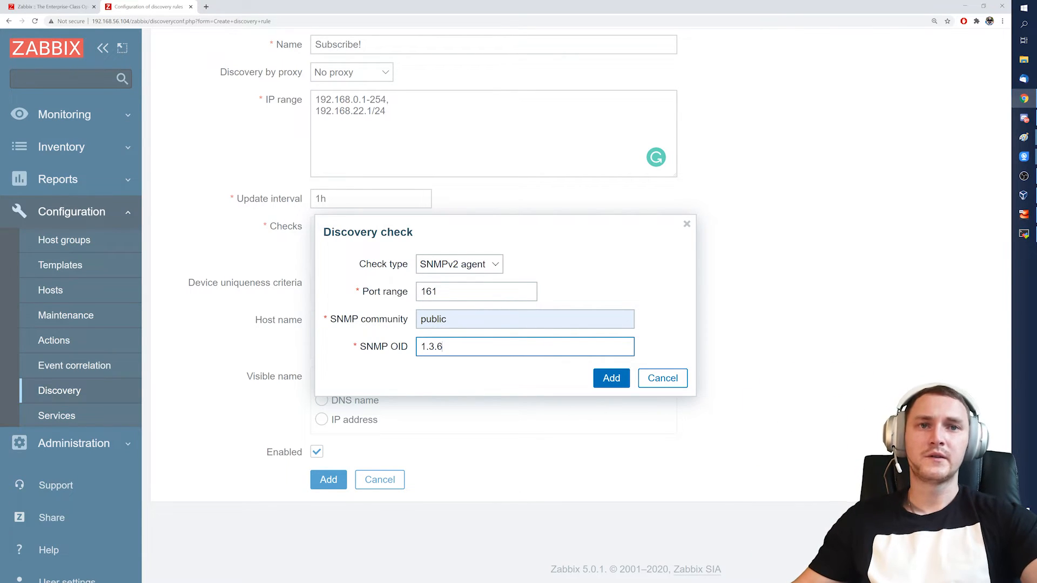
pyautogui.click(610, 377)
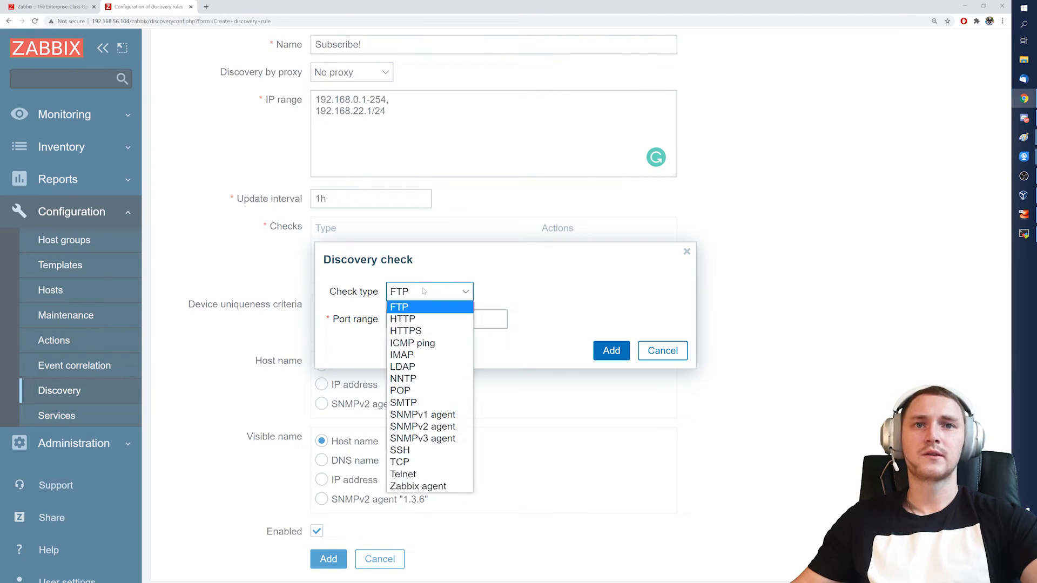
# Add an HTTP check and a TCP check on port 122
pyautogui.click(402, 319)
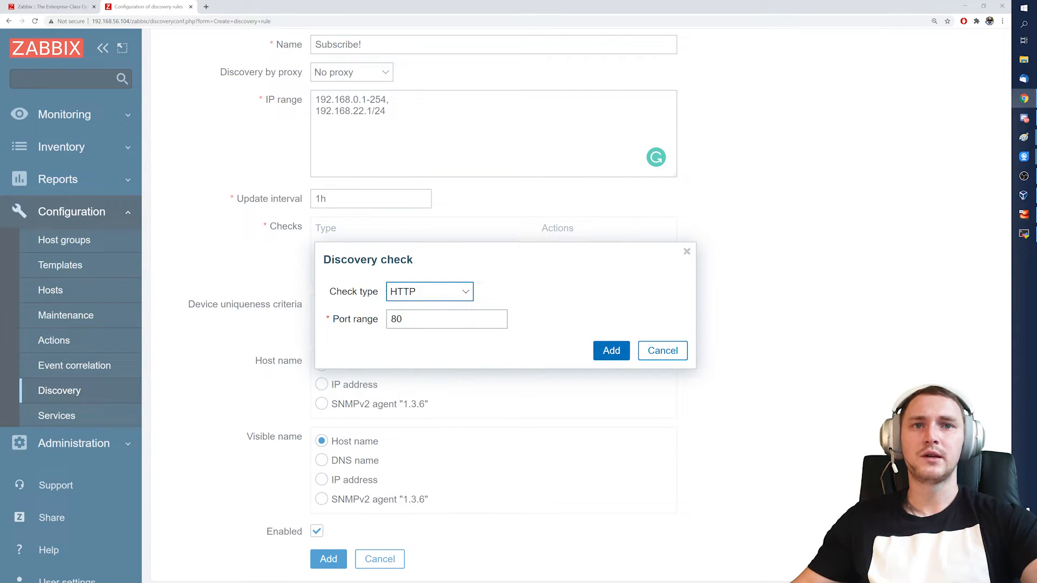
pyautogui.click(610, 351)
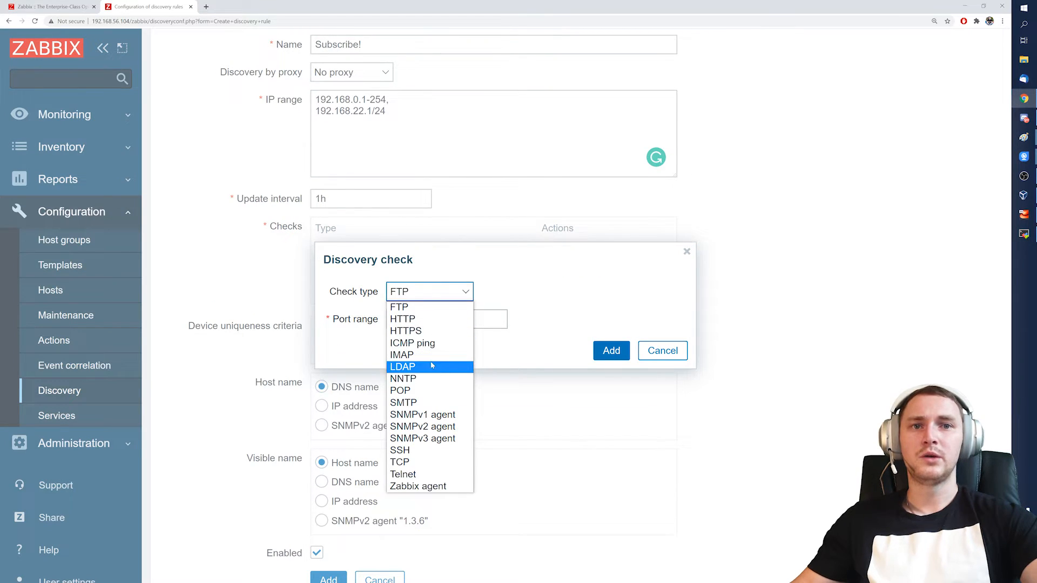
pyautogui.click(400, 462)
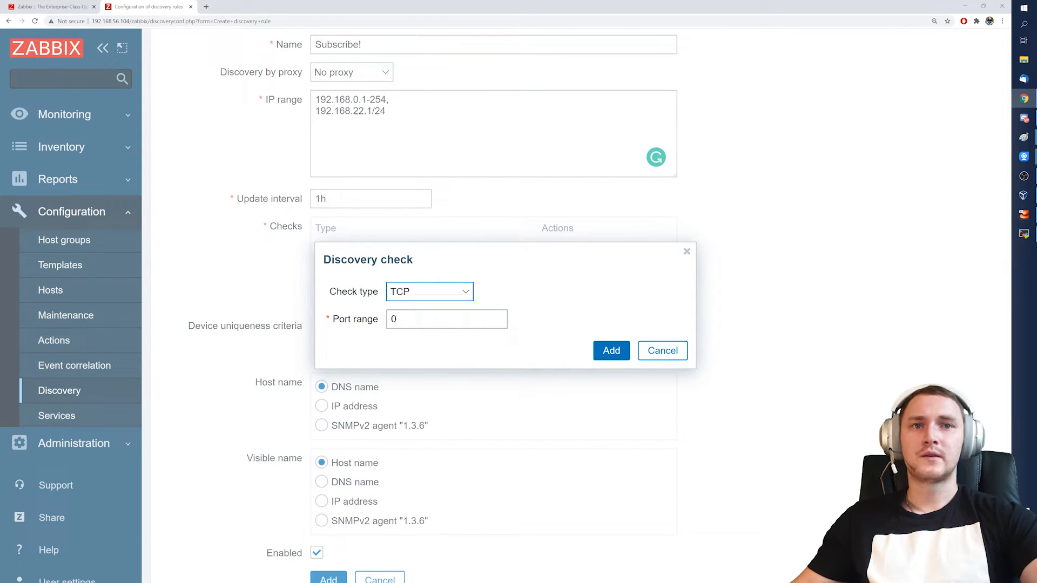
pyautogui.click(446, 319)
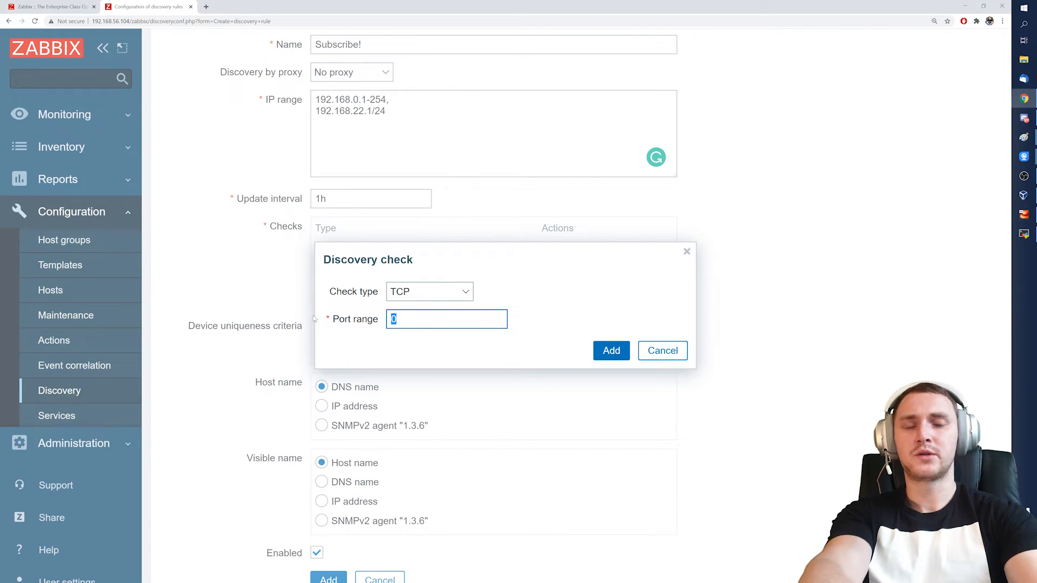
pyautogui.write('122')
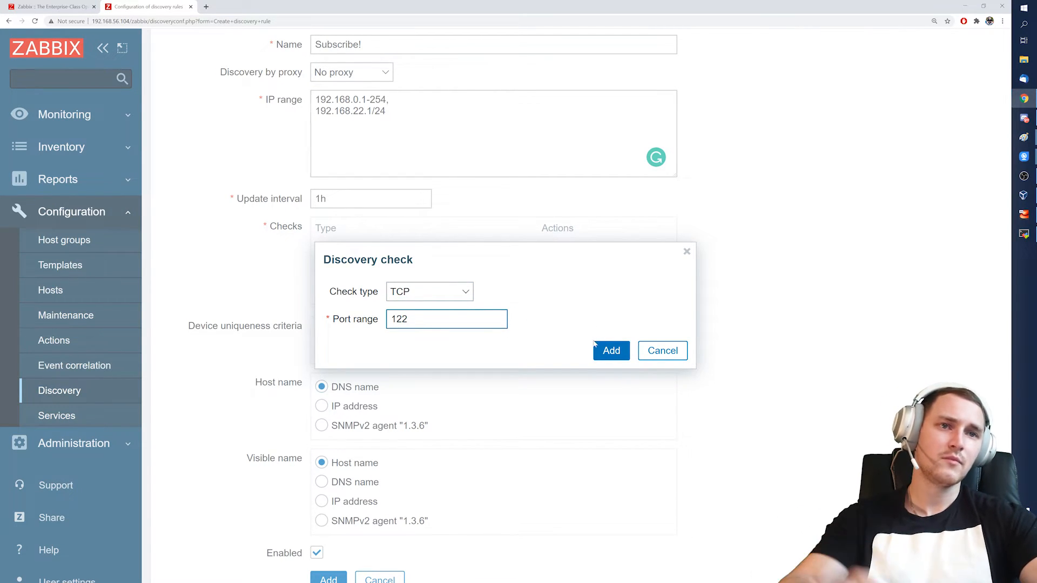
pyautogui.click(428, 292)
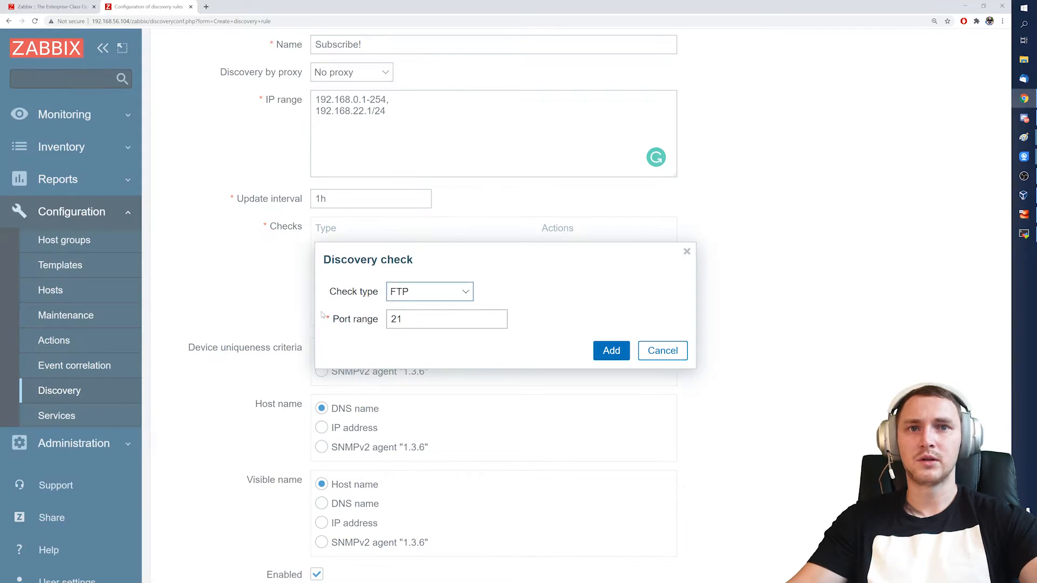
# Add a Zabbix agent check with key system.hostname
pyautogui.click(428, 292)
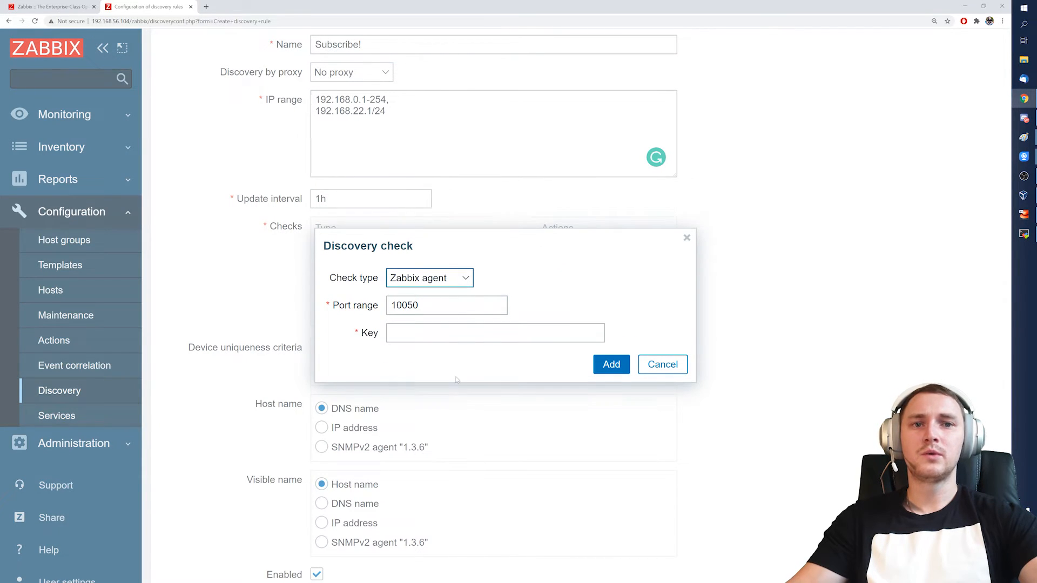
pyautogui.write('s')
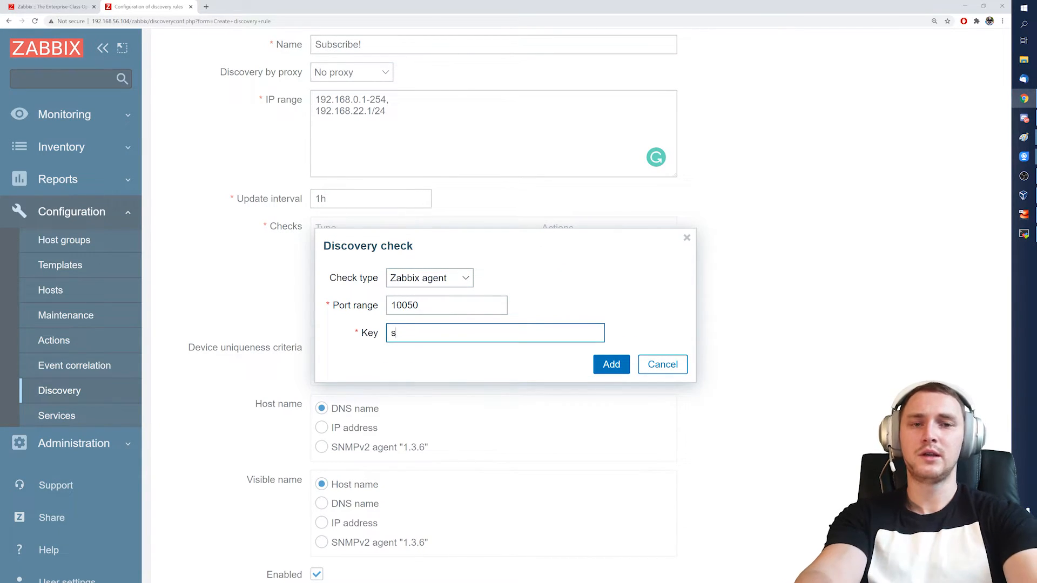
pyautogui.write('ystem.hostname')
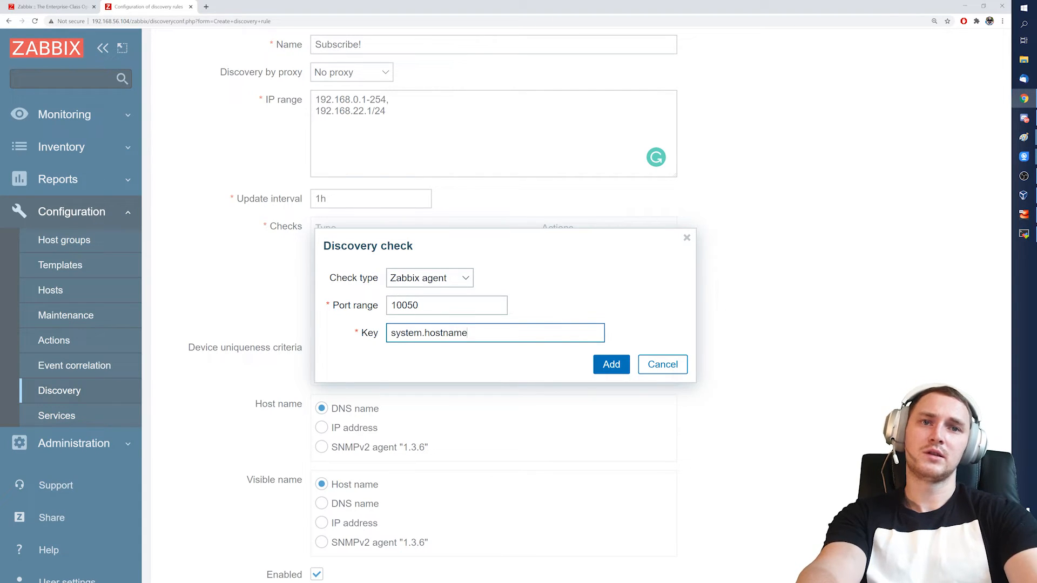
pyautogui.click(610, 364)
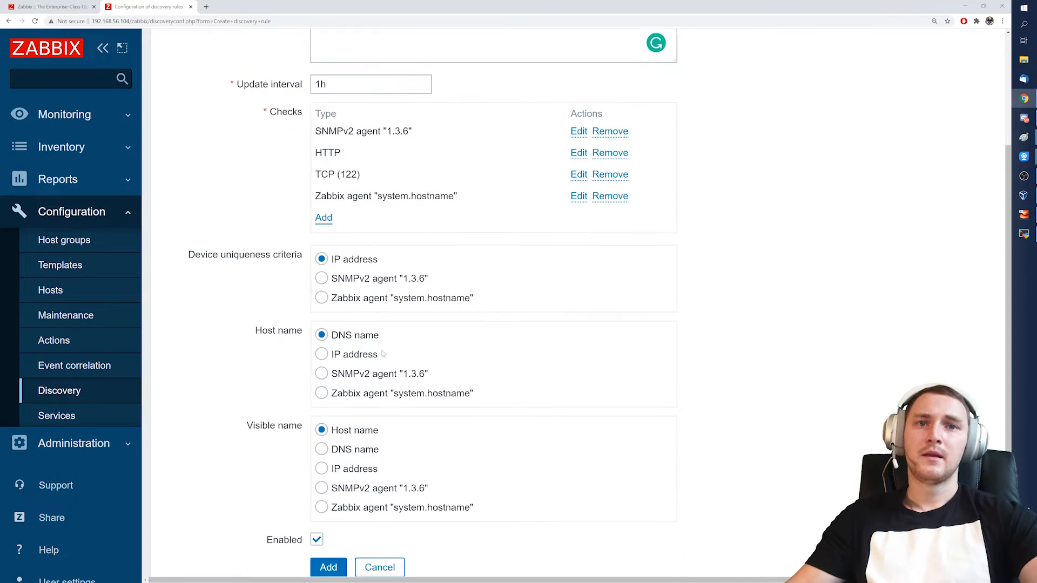
pyautogui.scroll(-3)
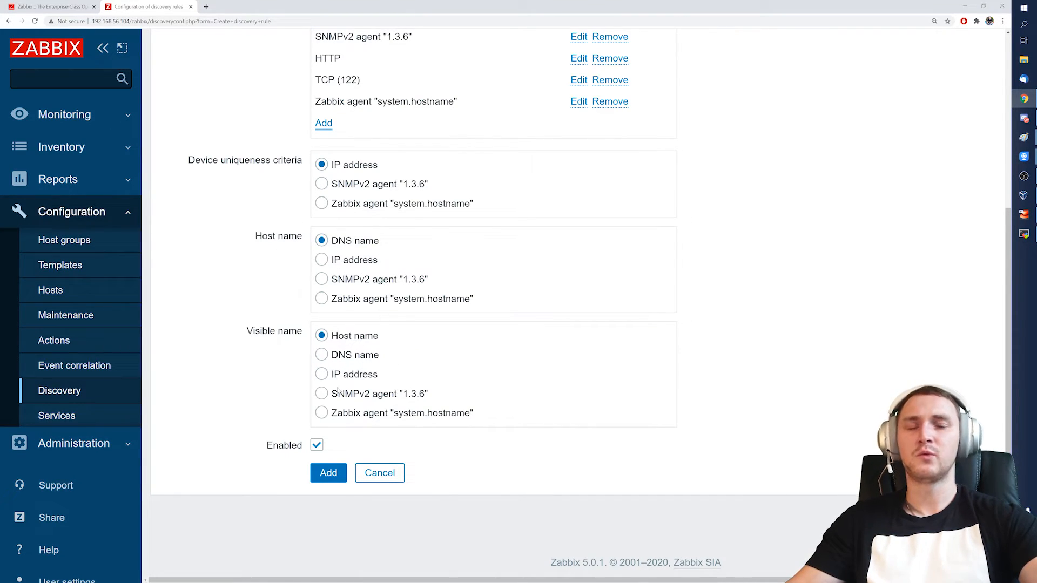
# Save the Subscribe! discovery rule and go to Configuration > Actions
pyautogui.click(327, 473)
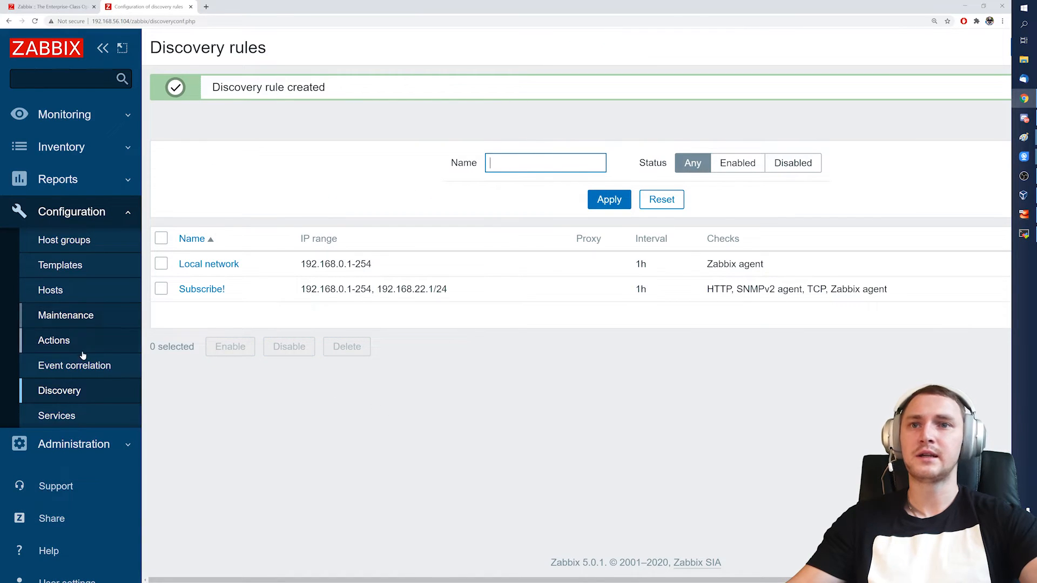
pyautogui.click(54, 340)
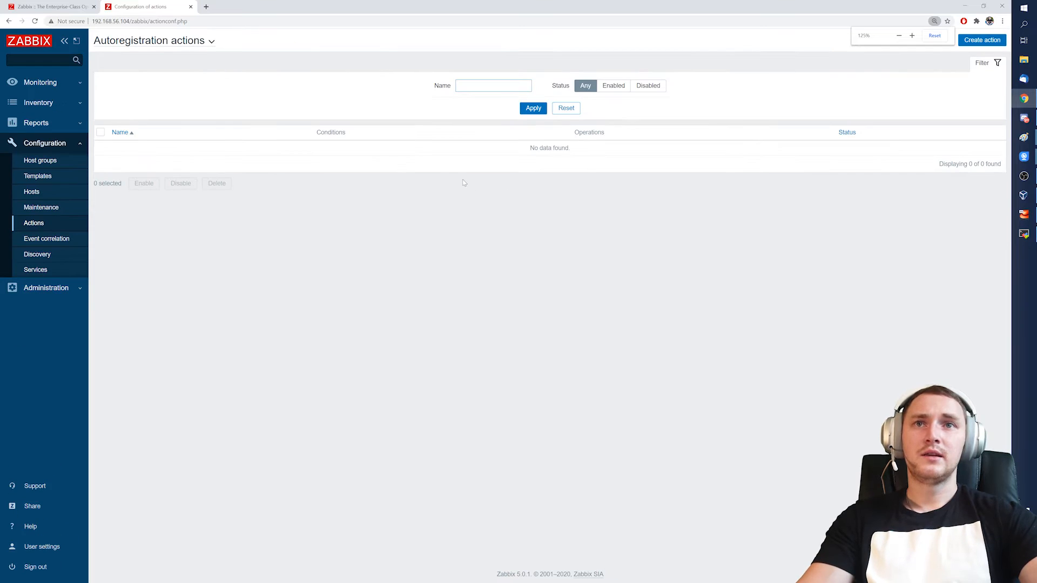
# Browse a new autoregistration action's operation types, then switch to Discovery actions
pyautogui.click(982, 40)
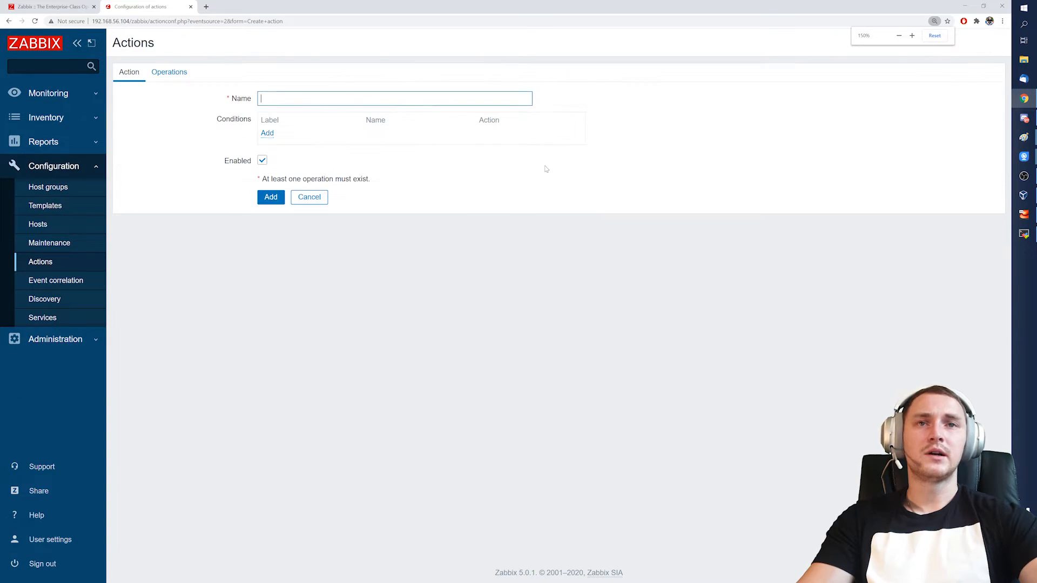
pyautogui.click(168, 72)
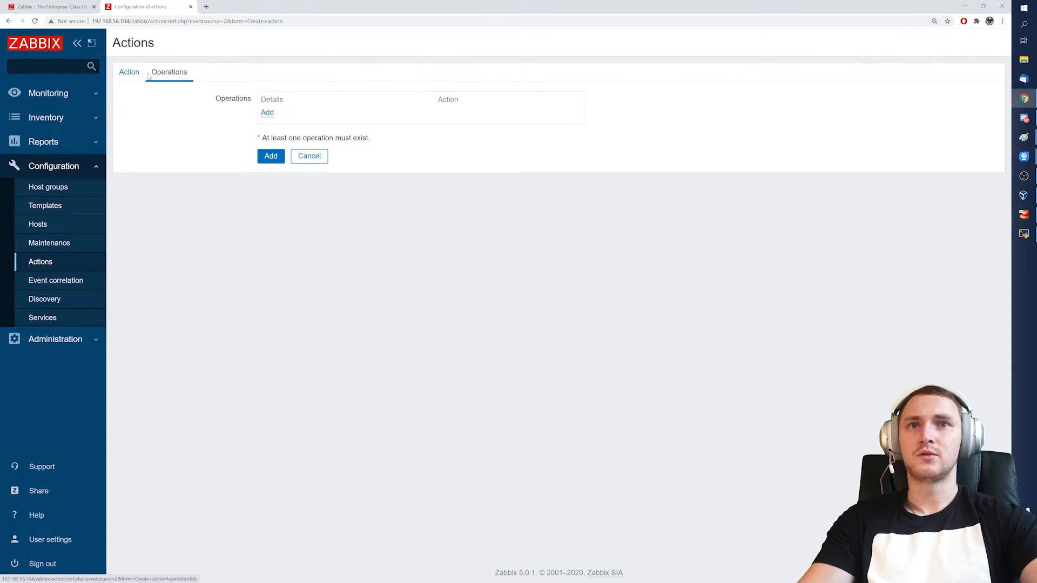
pyautogui.click(267, 112)
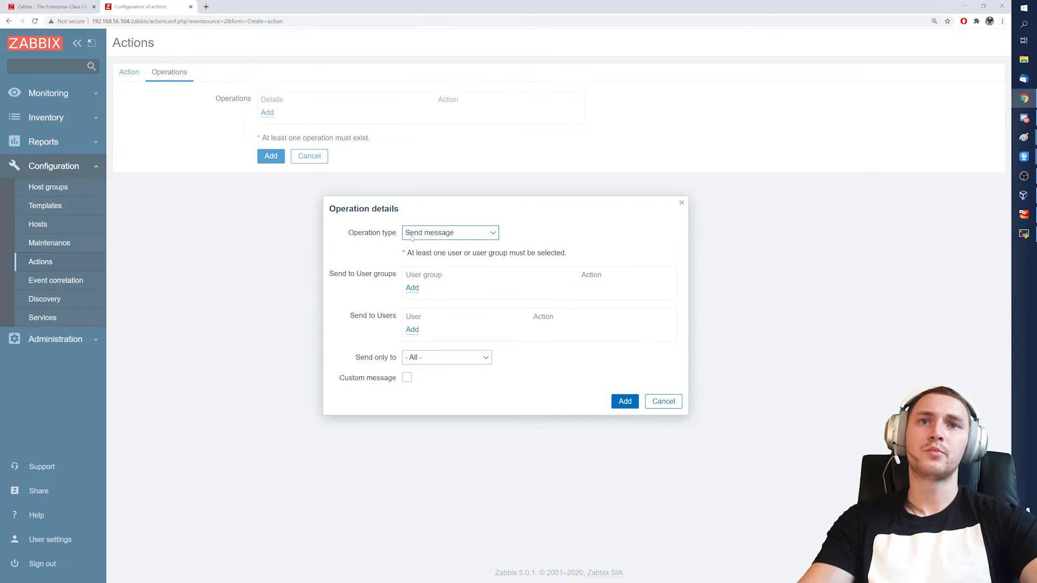
pyautogui.click(449, 233)
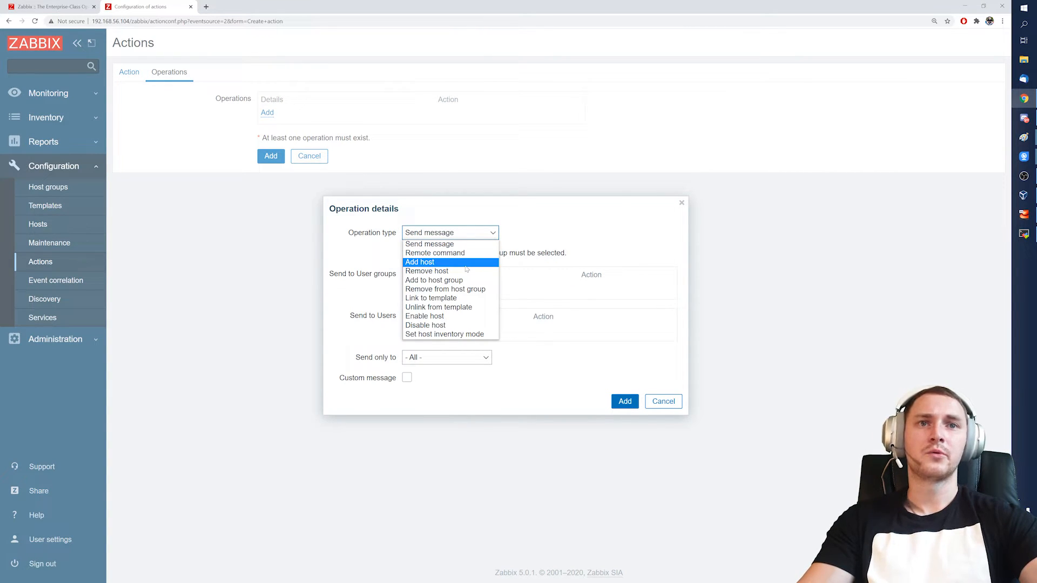
pyautogui.moveTo(434, 279)
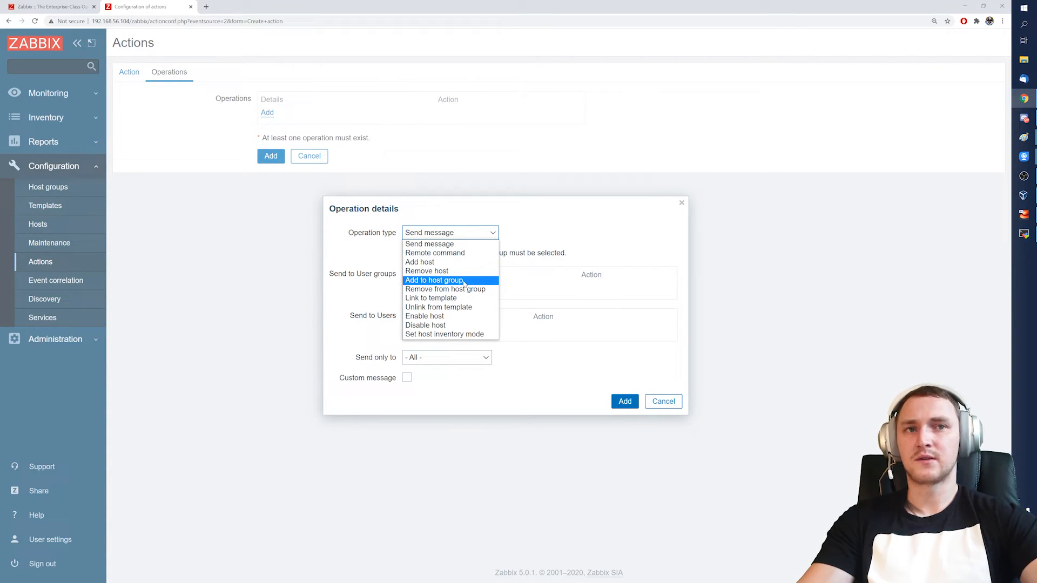
pyautogui.moveTo(430, 298)
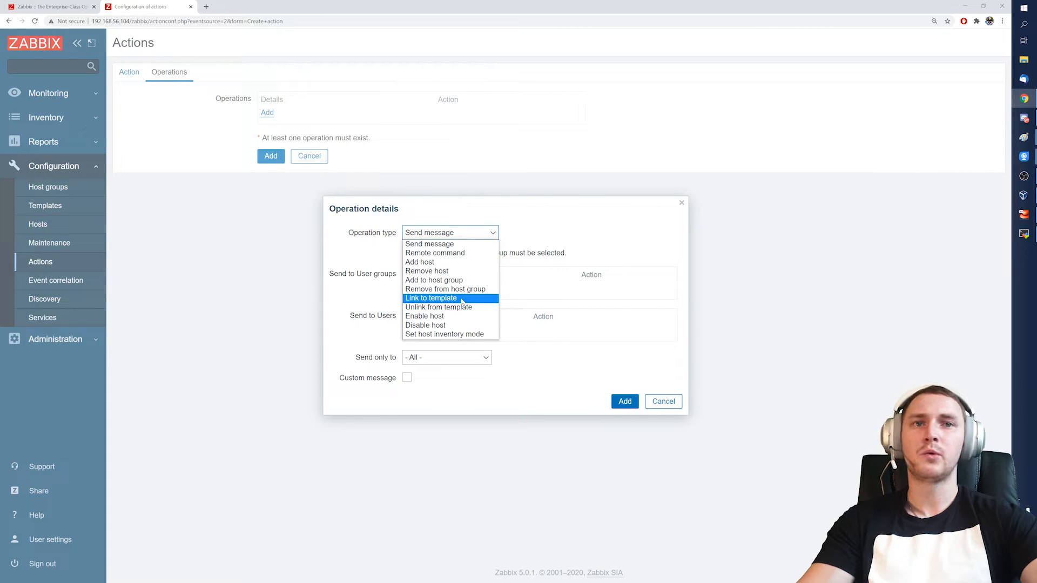
pyautogui.click(663, 401)
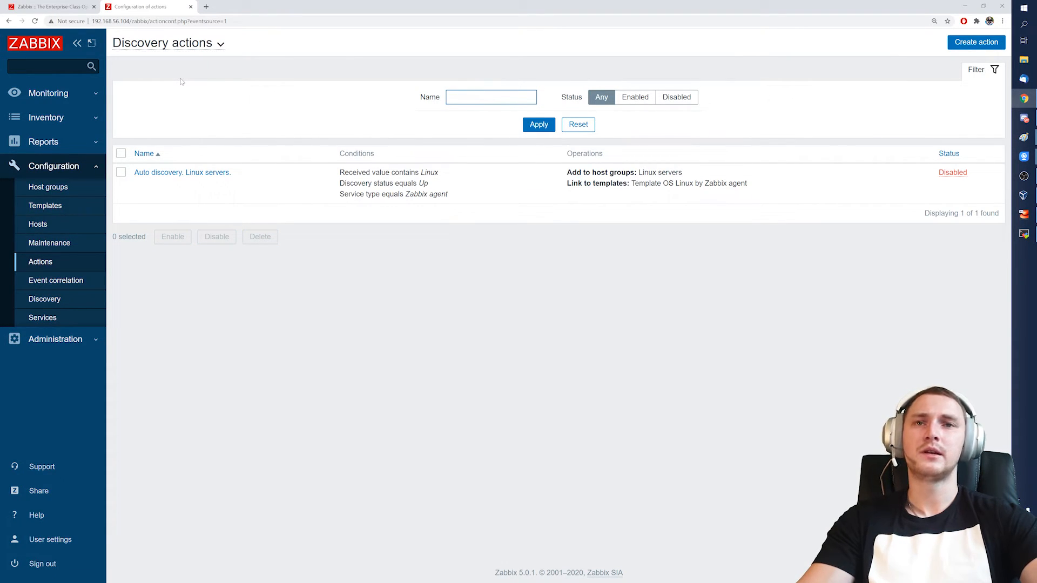
# Start a discovery action named Comment! with a Host IP range condition
pyautogui.click(976, 42)
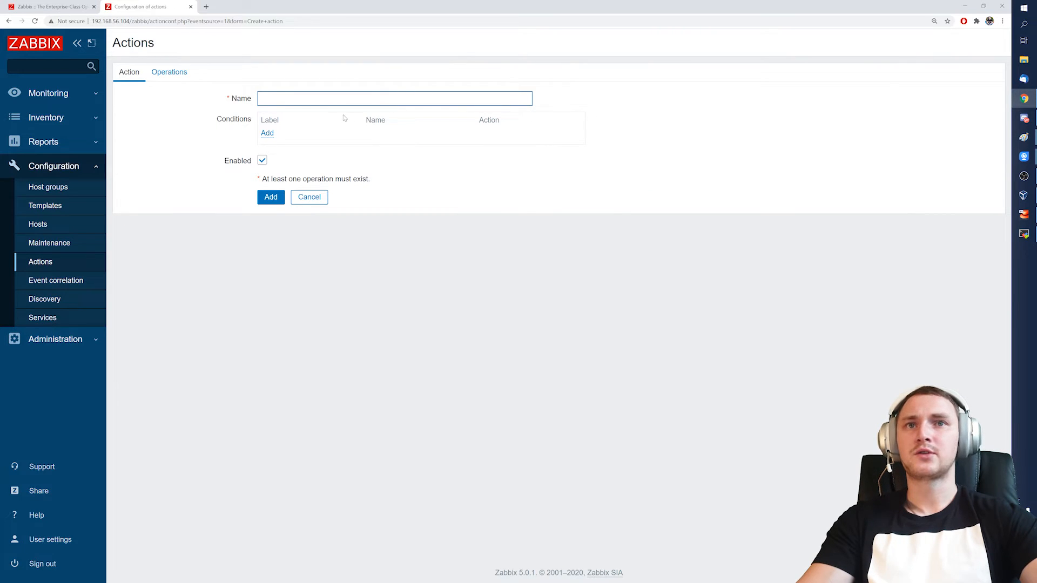
pyautogui.write('Commen')
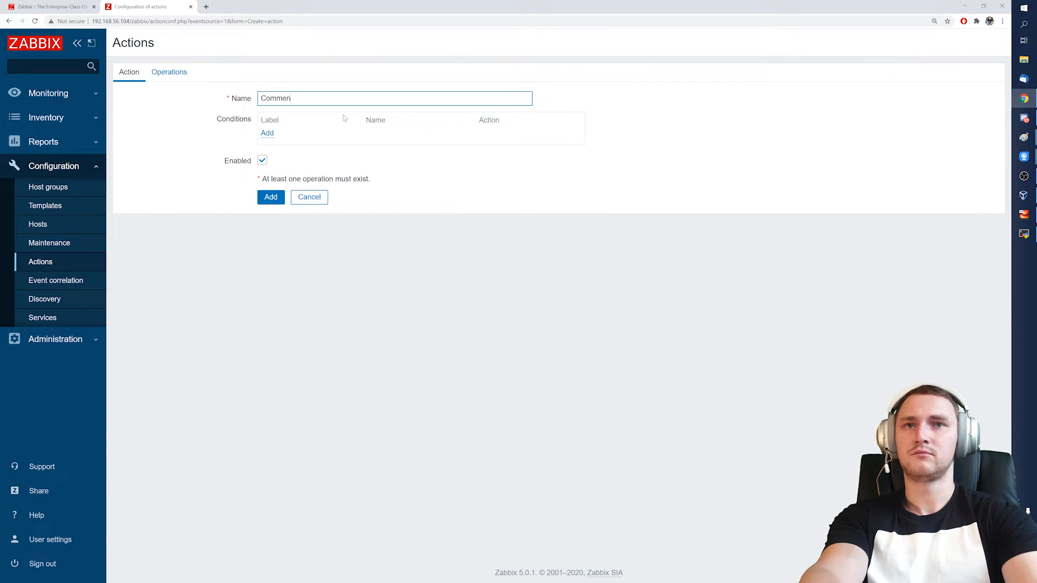
pyautogui.click(266, 132)
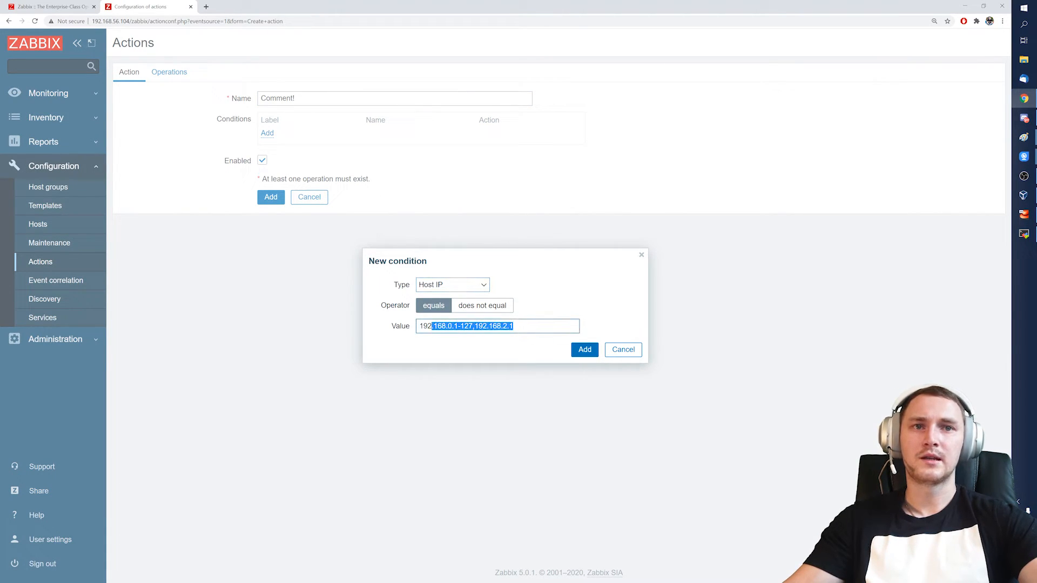
pyautogui.click(584, 349)
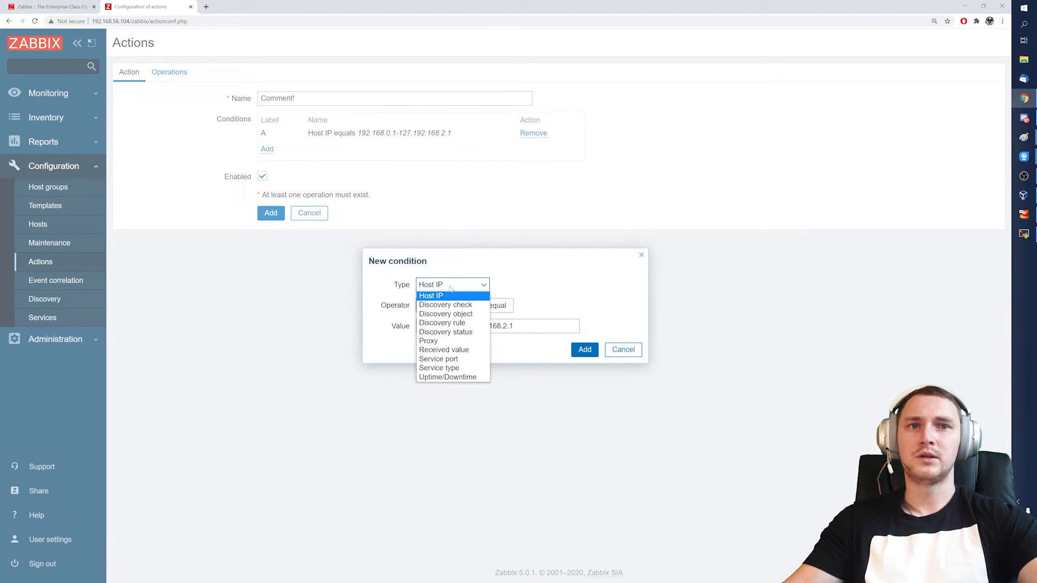
pyautogui.moveTo(442, 323)
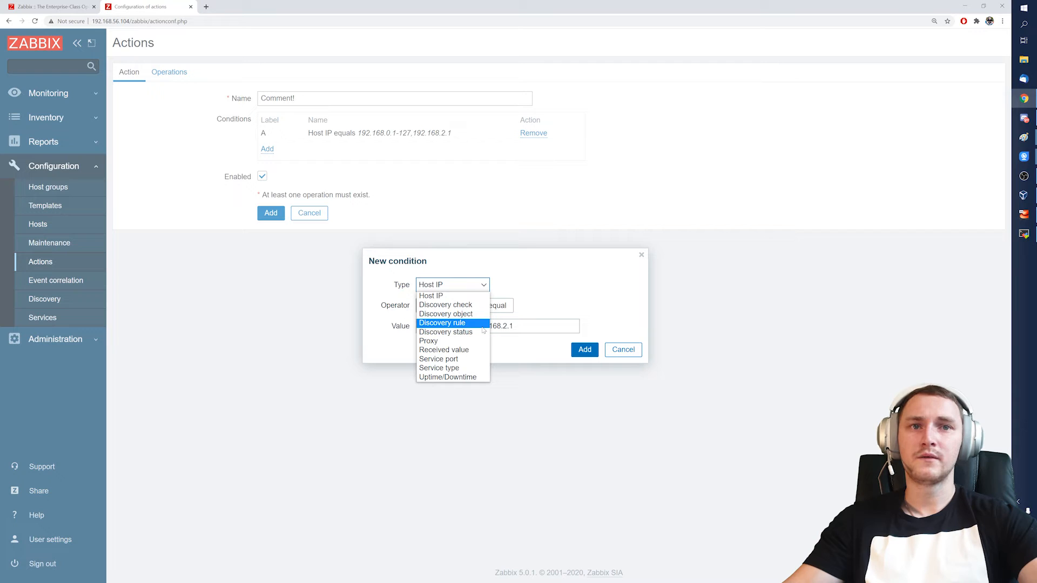
# Add conditions Discovery rule equals Subscribe! and Received value equals Windows
pyautogui.click(442, 324)
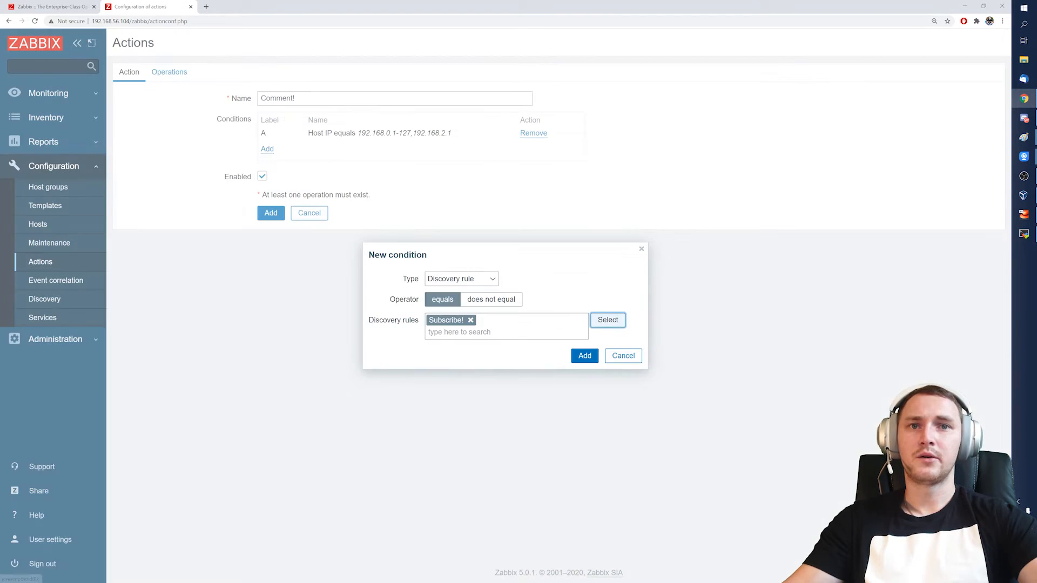
pyautogui.click(584, 356)
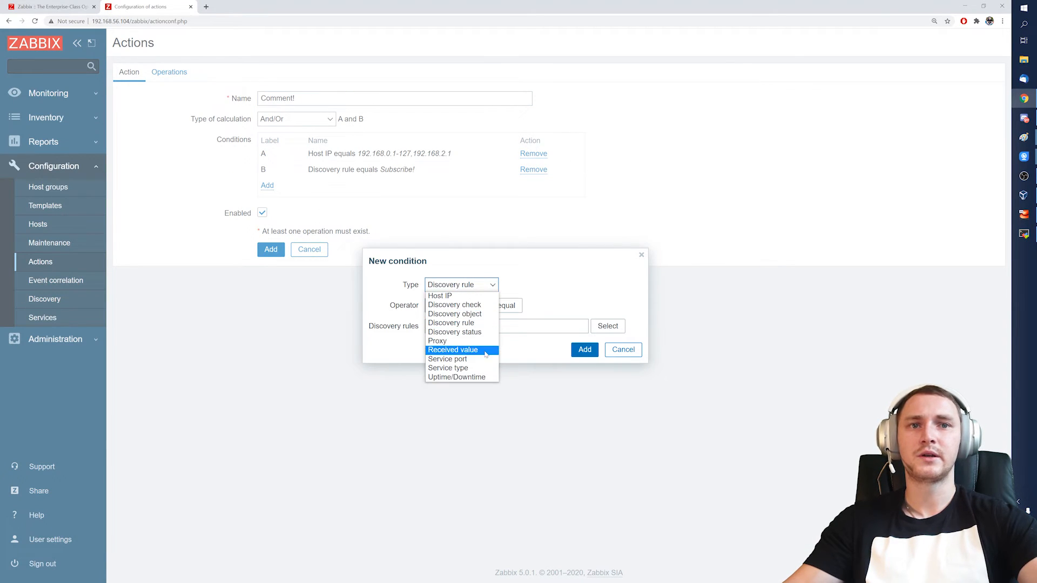
pyautogui.click(453, 350)
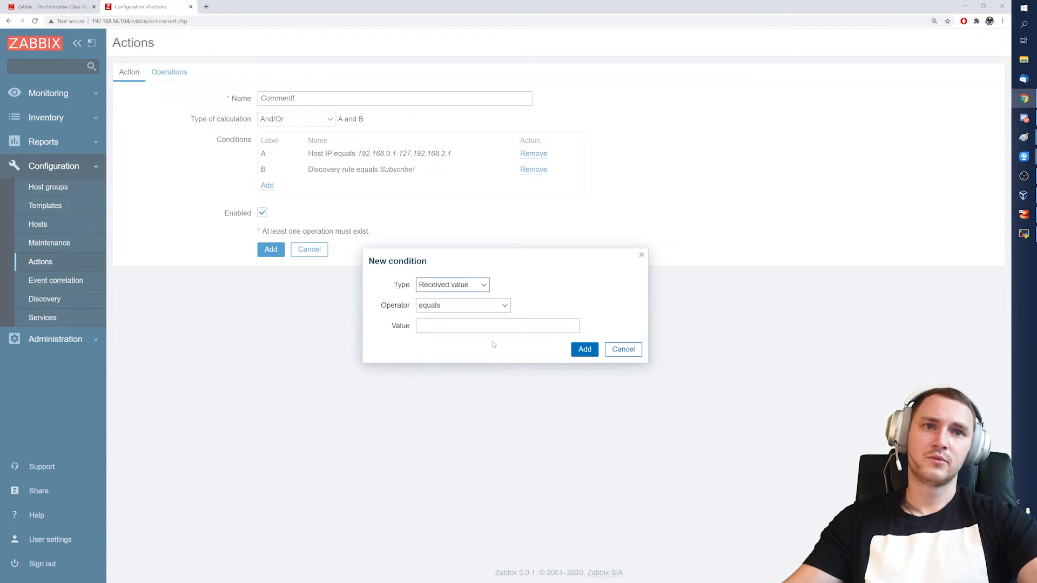
pyautogui.click(497, 325)
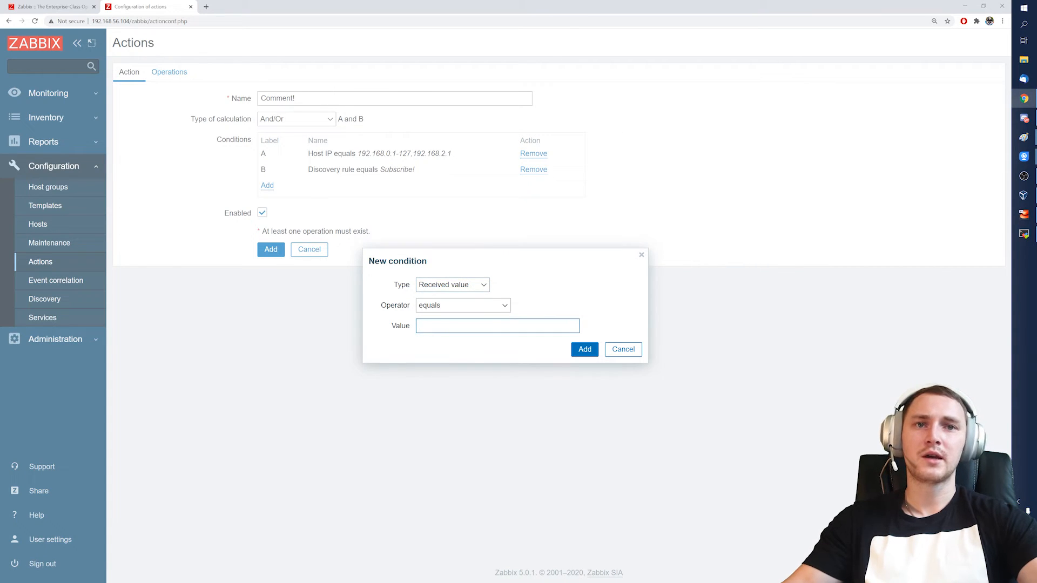
pyautogui.write('Windows')
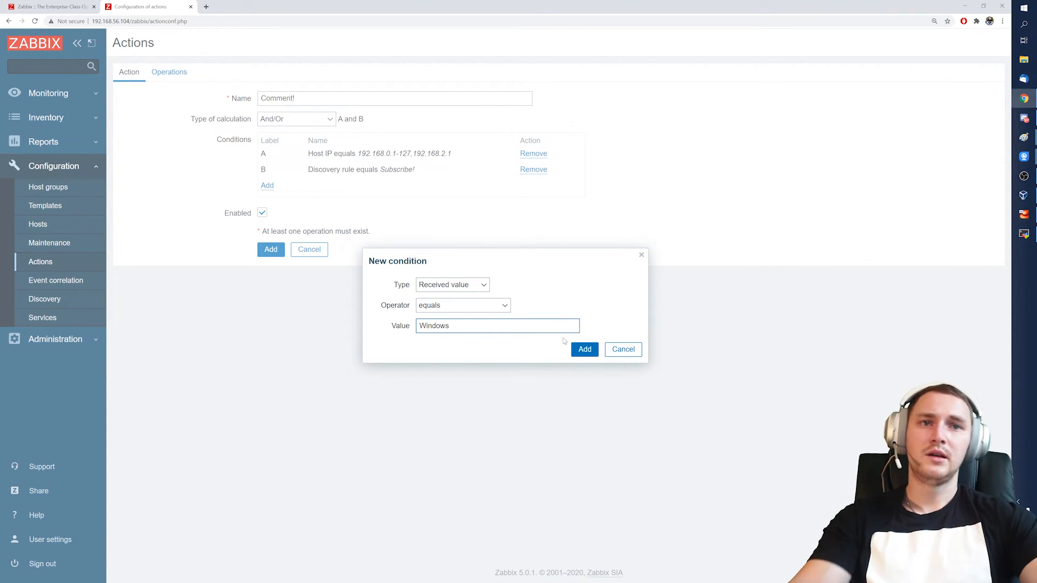
pyautogui.click(584, 350)
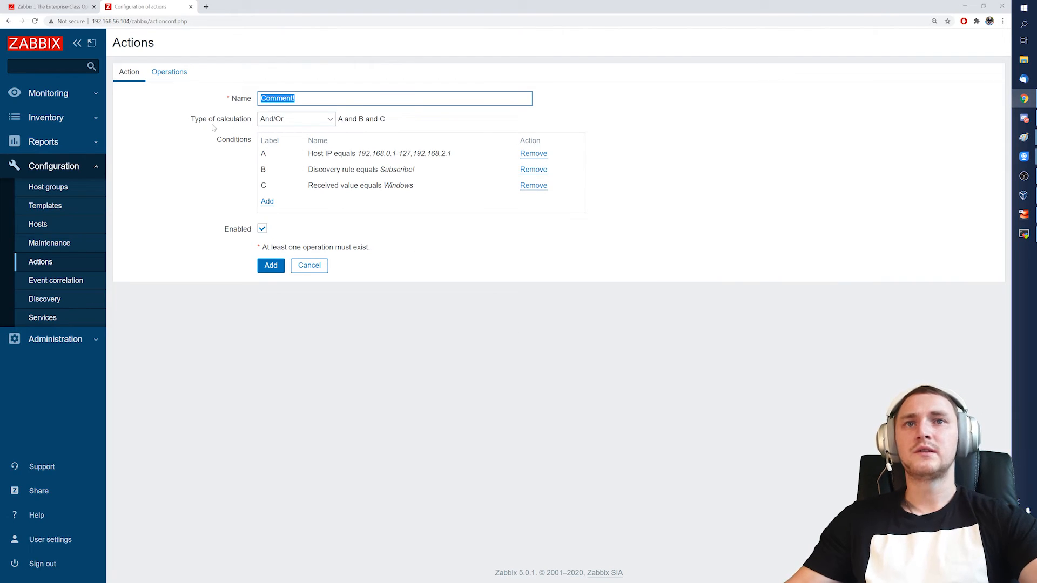
# Add an 'Add host' operation to the Comment! discovery action
pyautogui.click(267, 112)
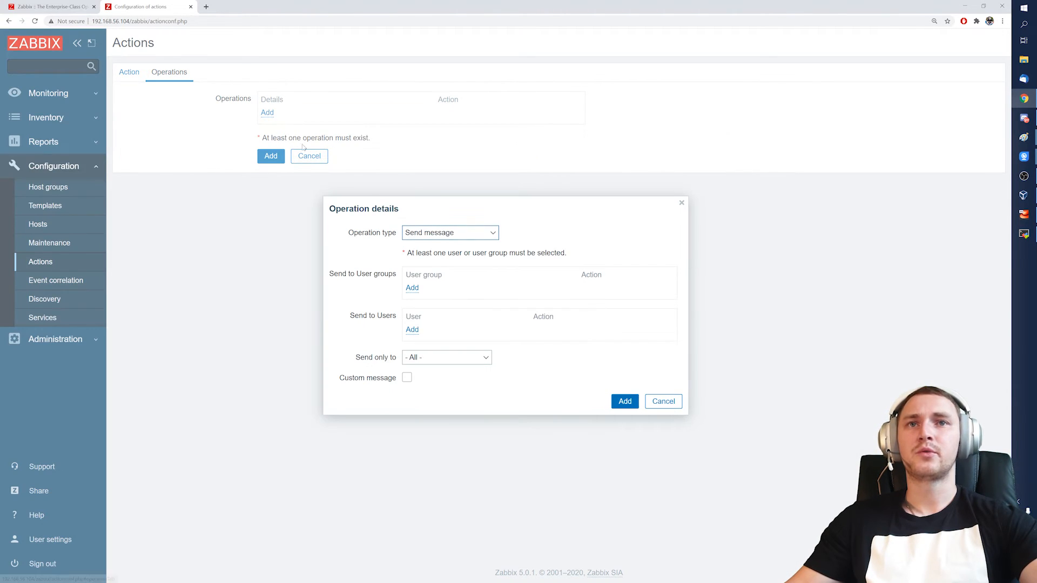
pyautogui.click(449, 233)
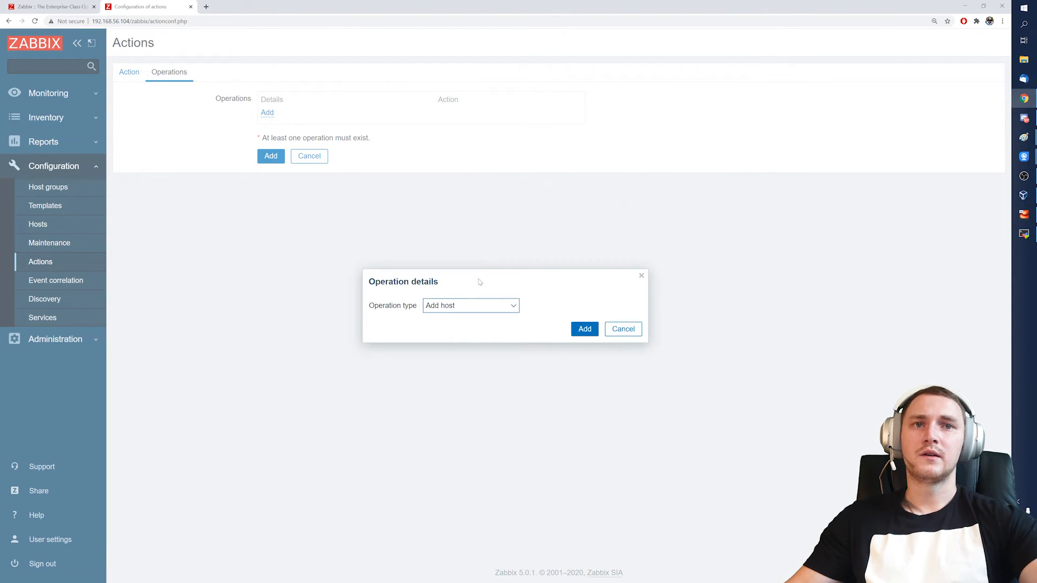
pyautogui.click(584, 329)
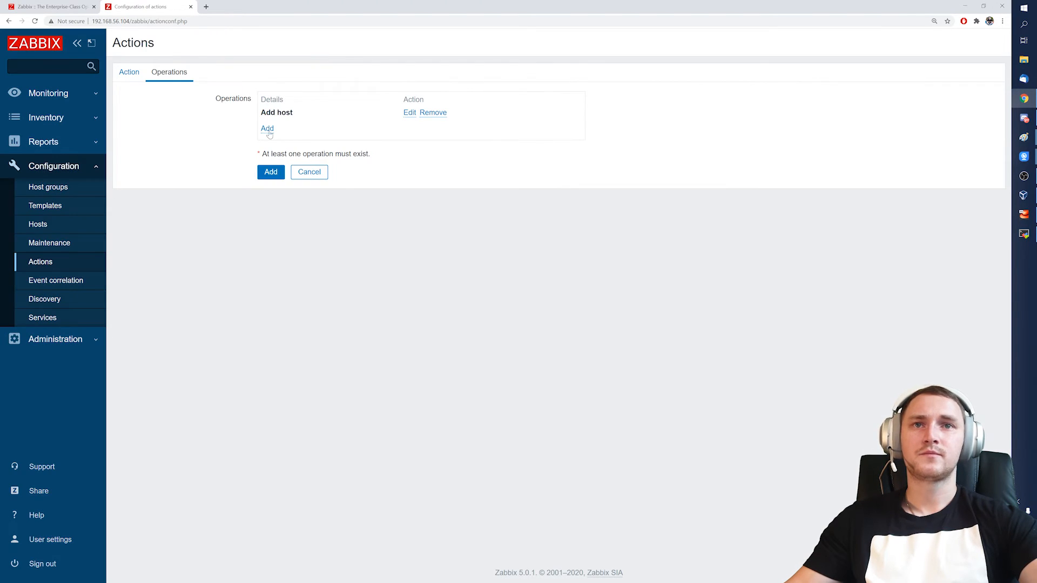
# Add a 'Link to template' operation with Template OS Windows by Zabbix agent, then save the action
pyautogui.click(266, 129)
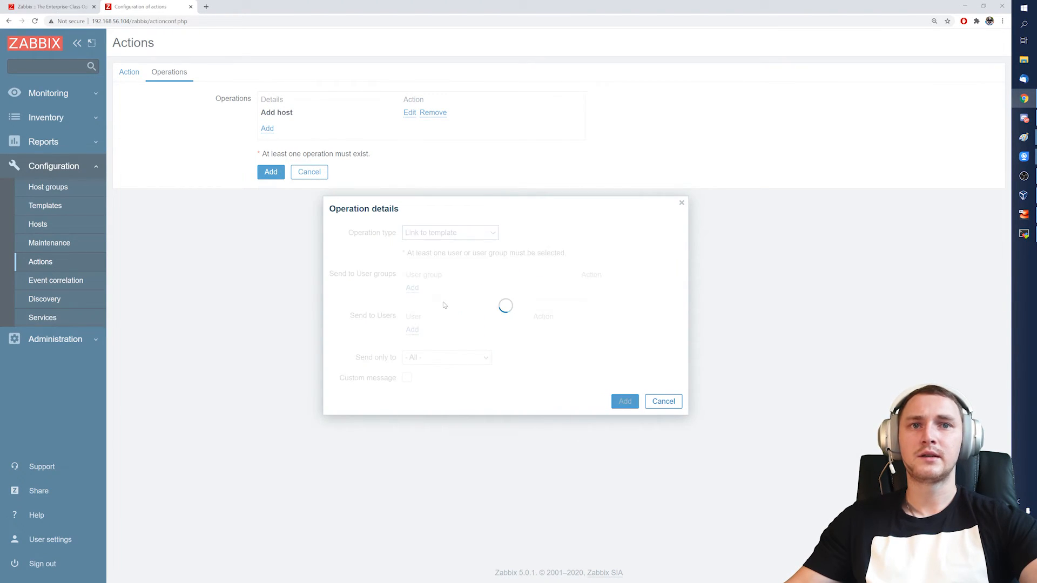
pyautogui.write('wind')
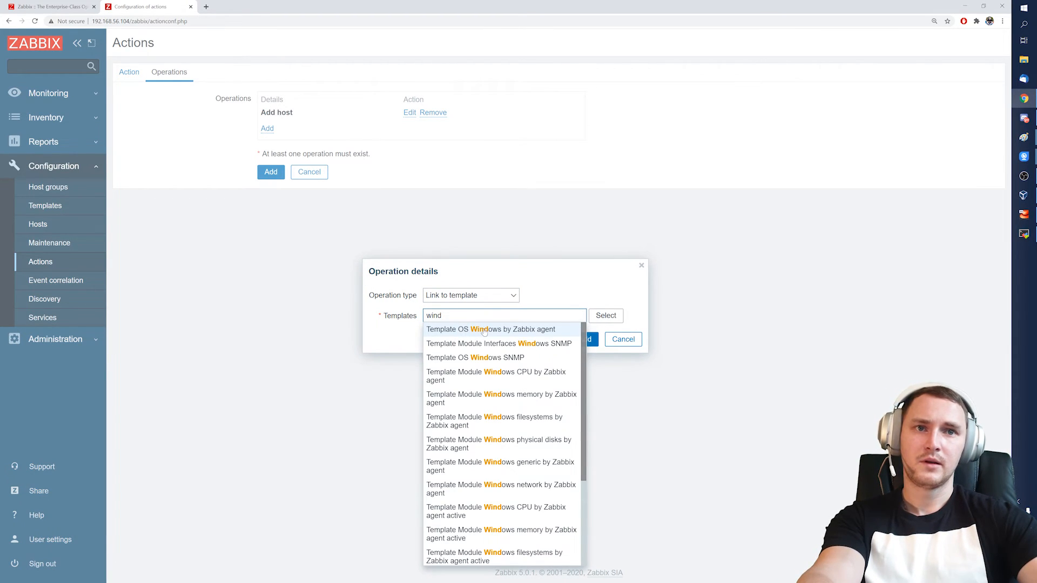
pyautogui.click(491, 329)
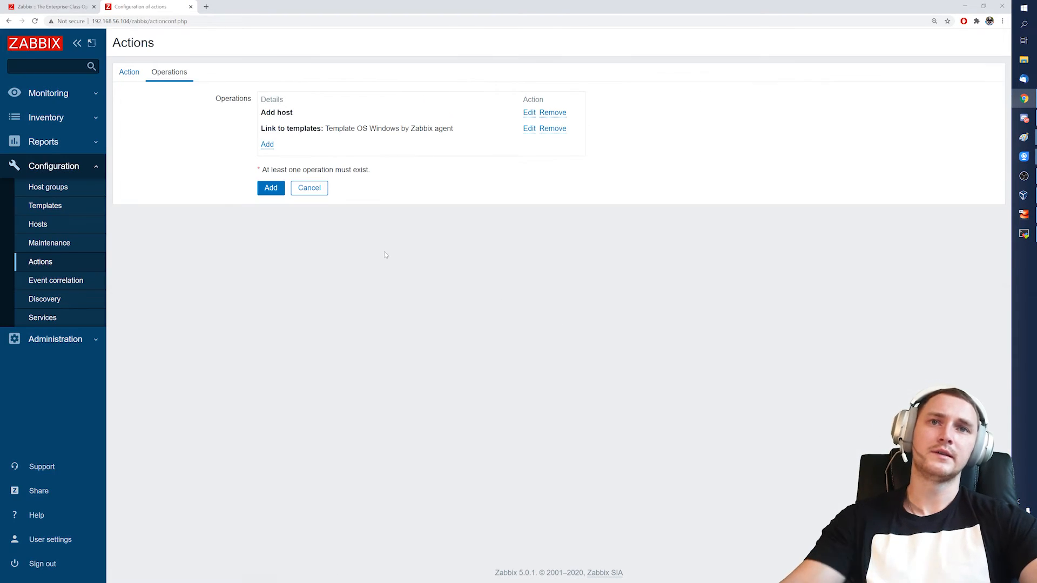
pyautogui.click(271, 188)
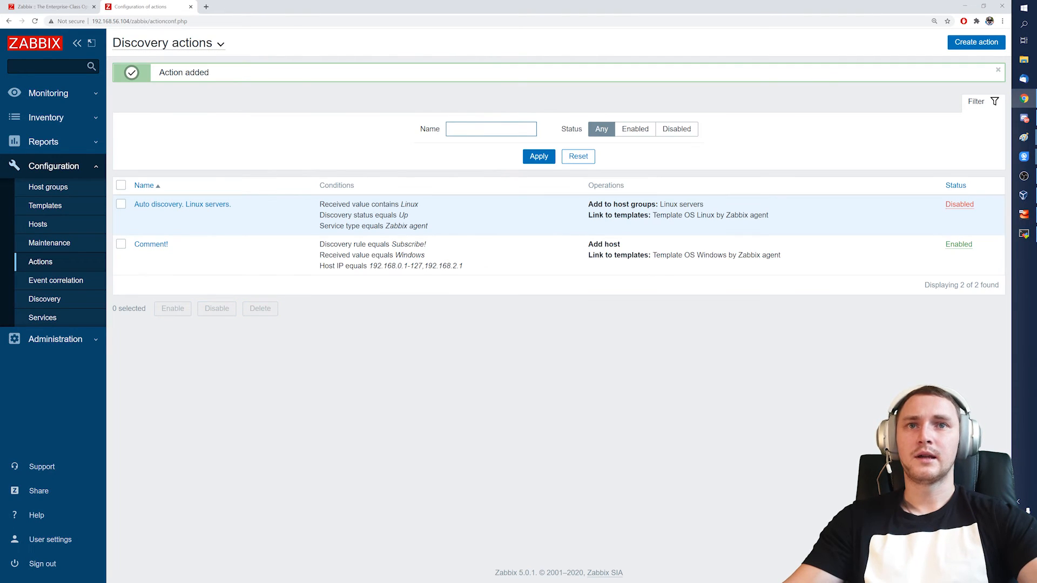